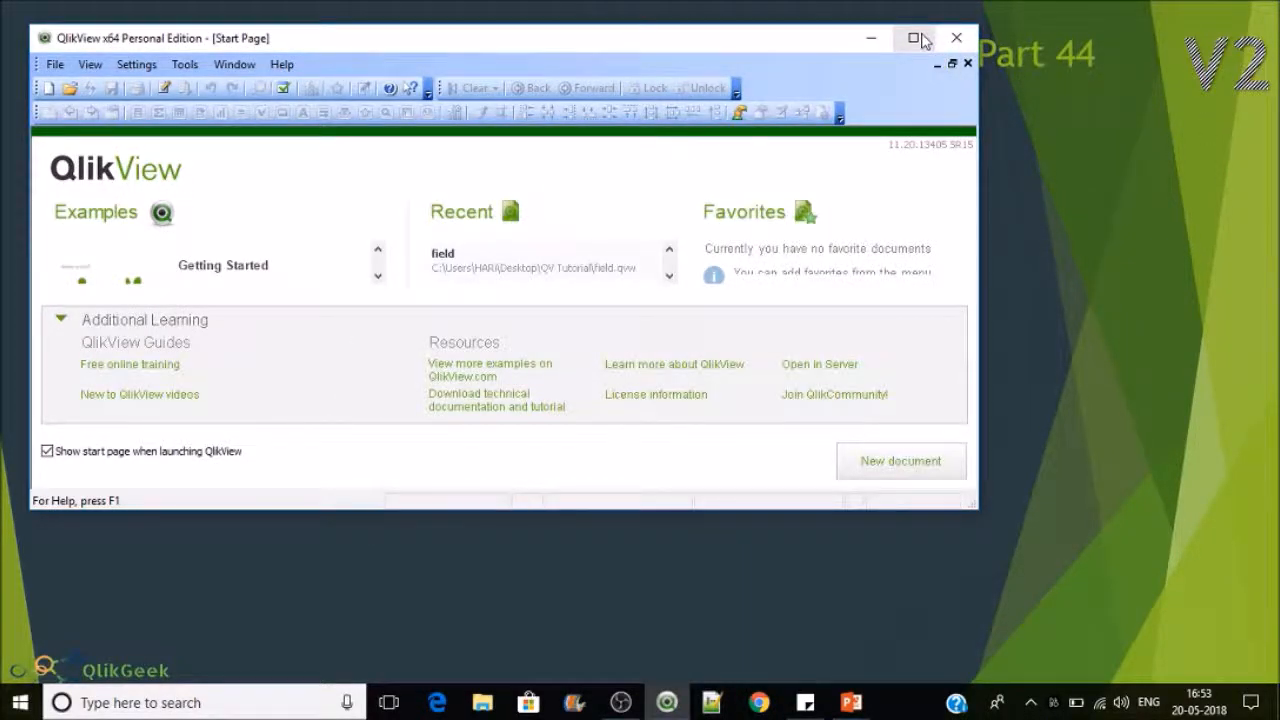
mouse_move(685, 49)
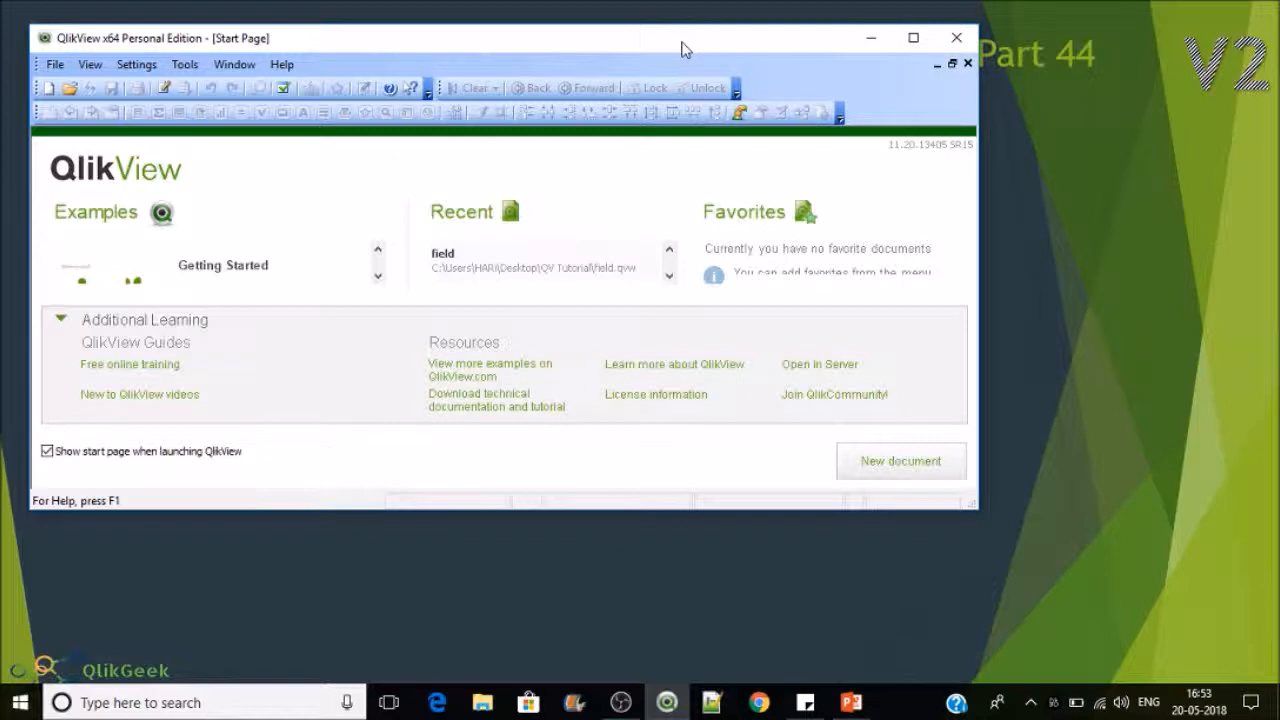
Step: Maximize the blank QV1 document with its empty Main sheet and open the load script
click(900, 461)
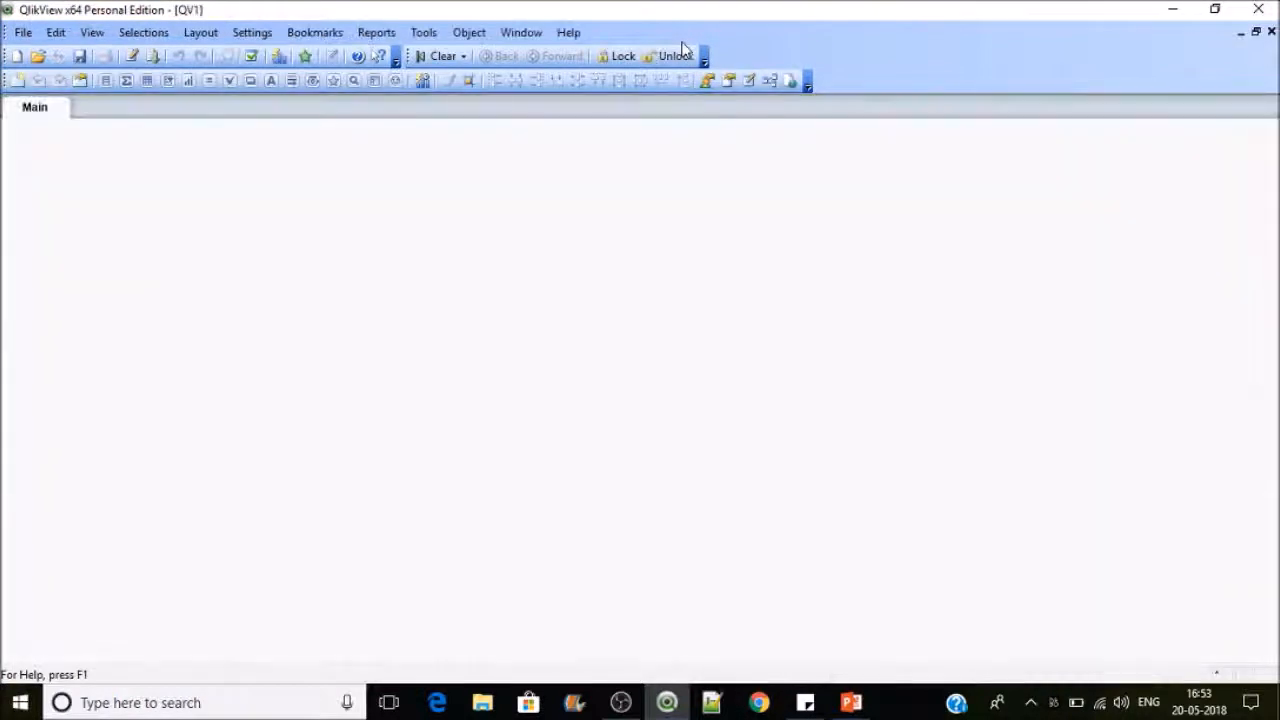
mouse_move(131, 56)
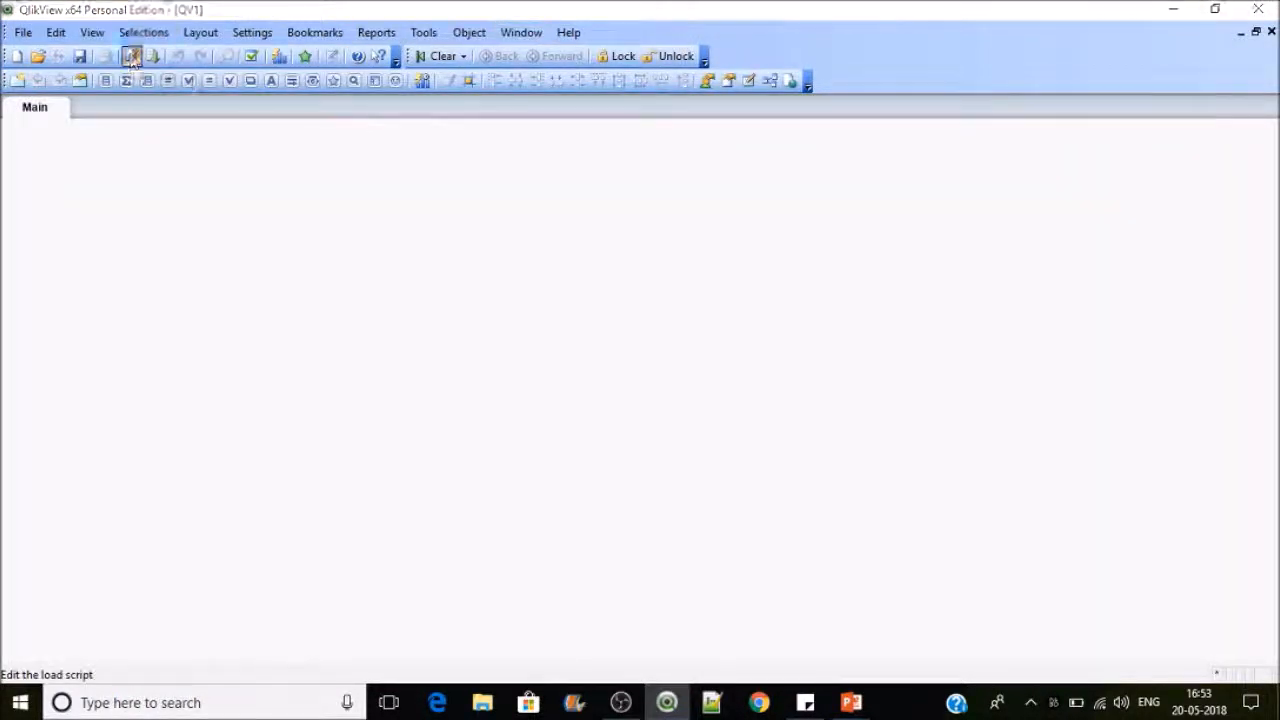
click(131, 56)
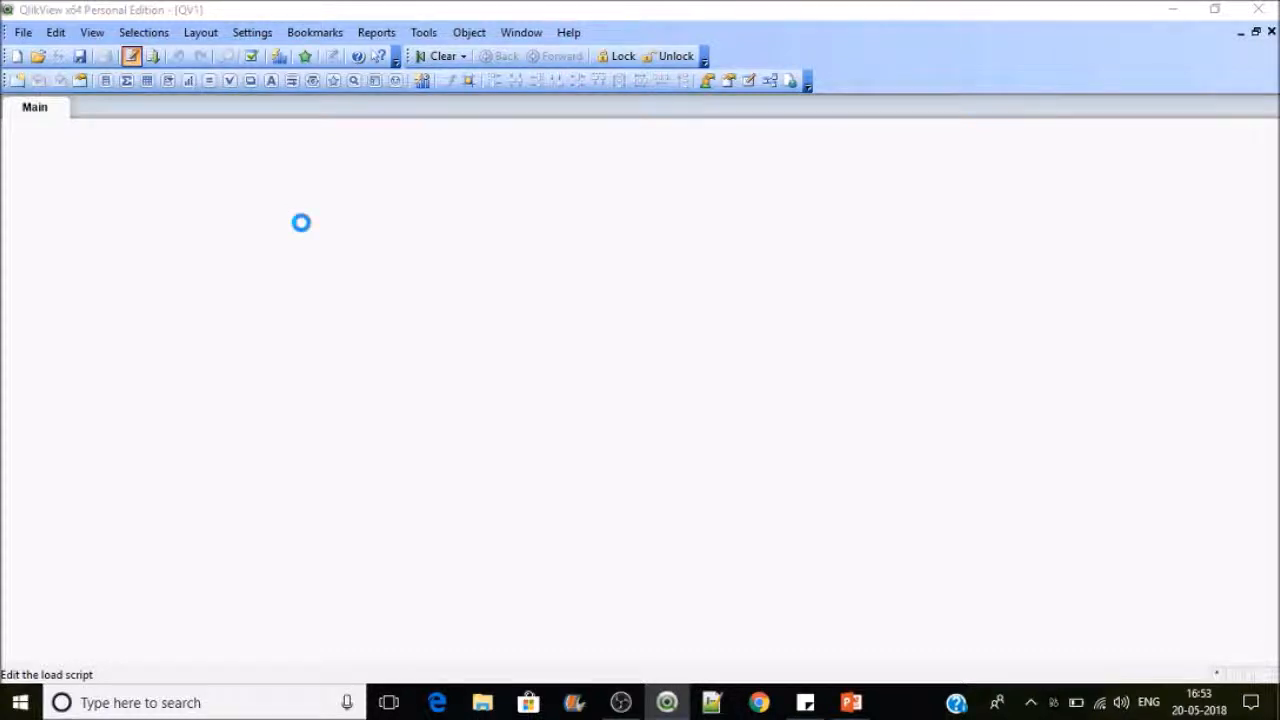
Step: Insert a LOAD of Country, State, City, Company and UnitsSold from Sales data.xlsx, then exit
click(131, 56)
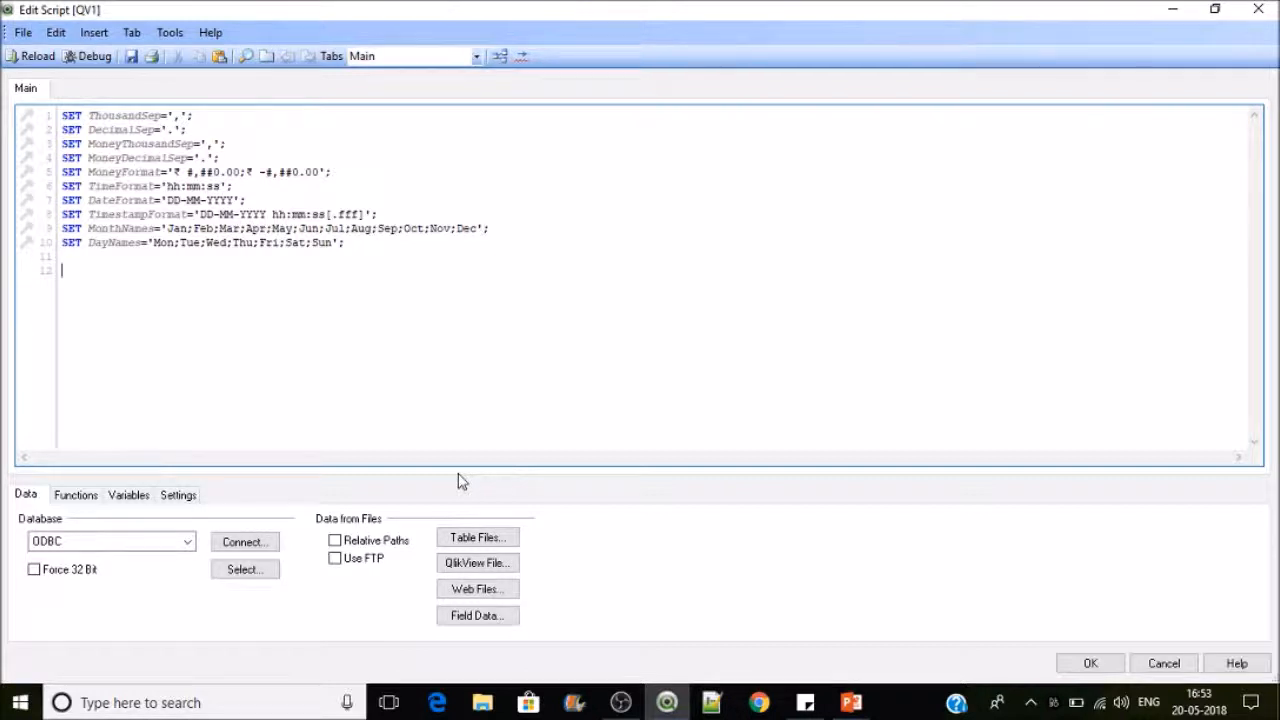
mouse_move(475, 505)
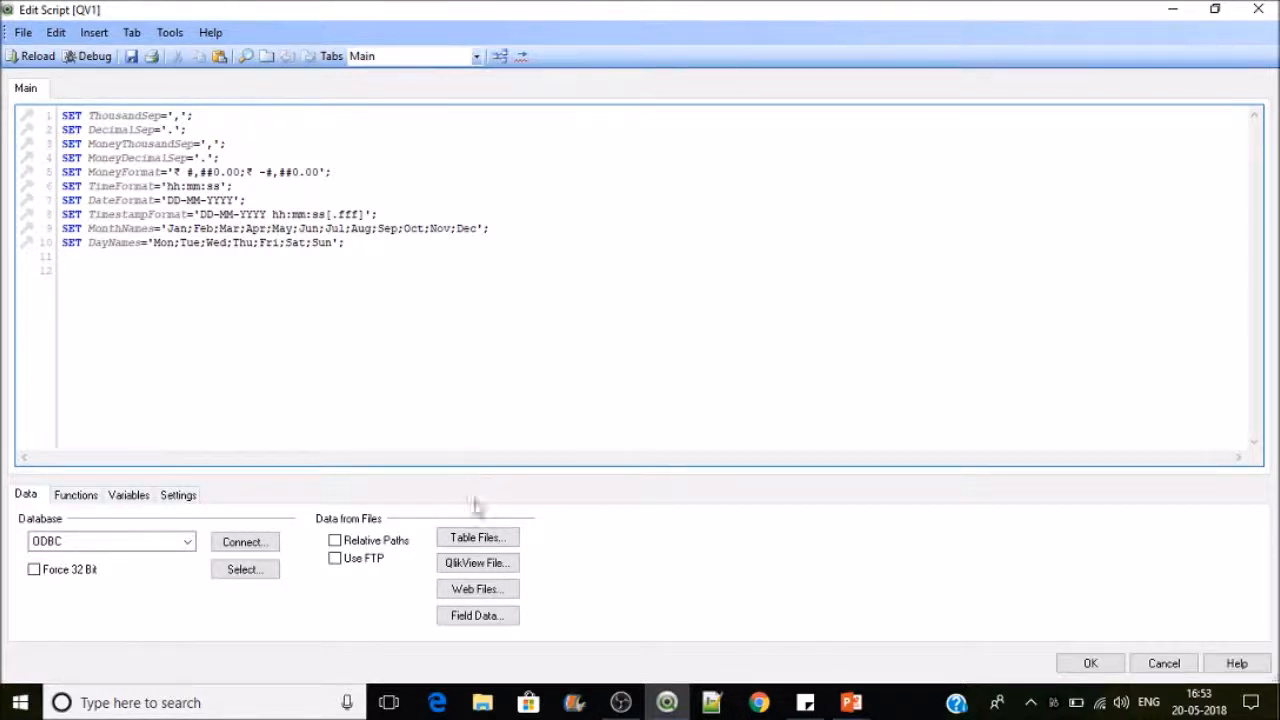
click(477, 537)
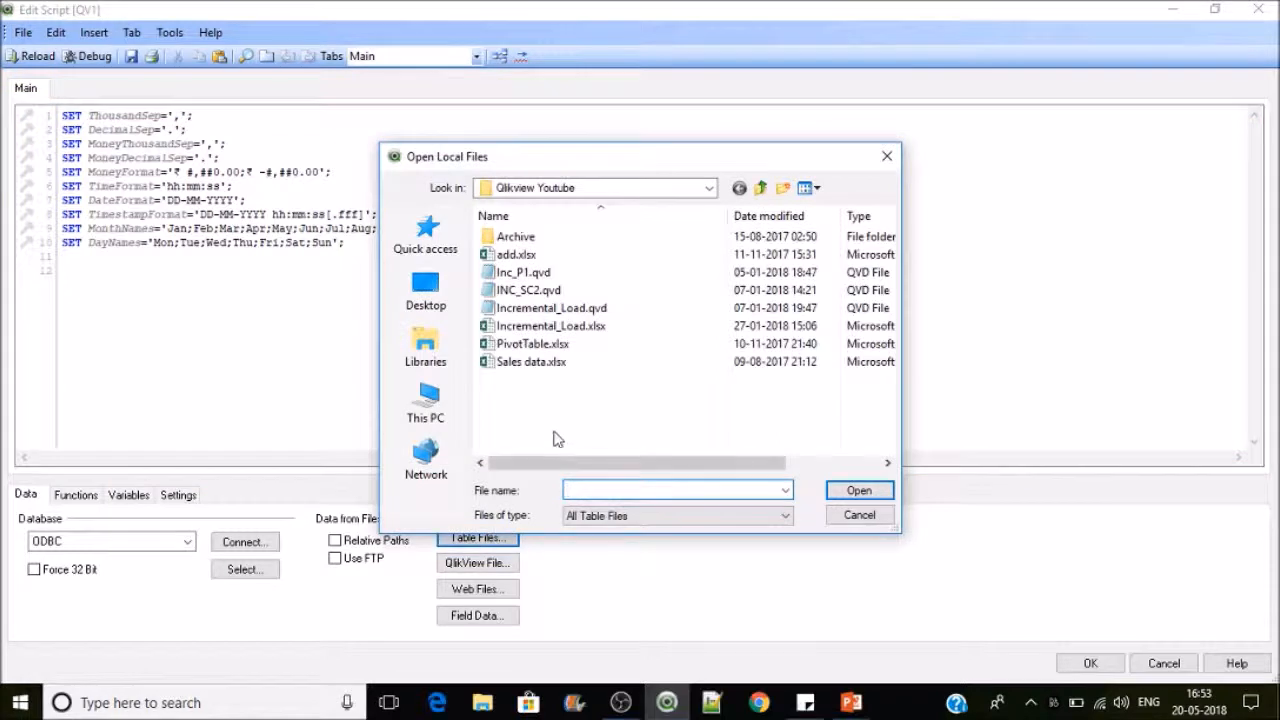
click(531, 361)
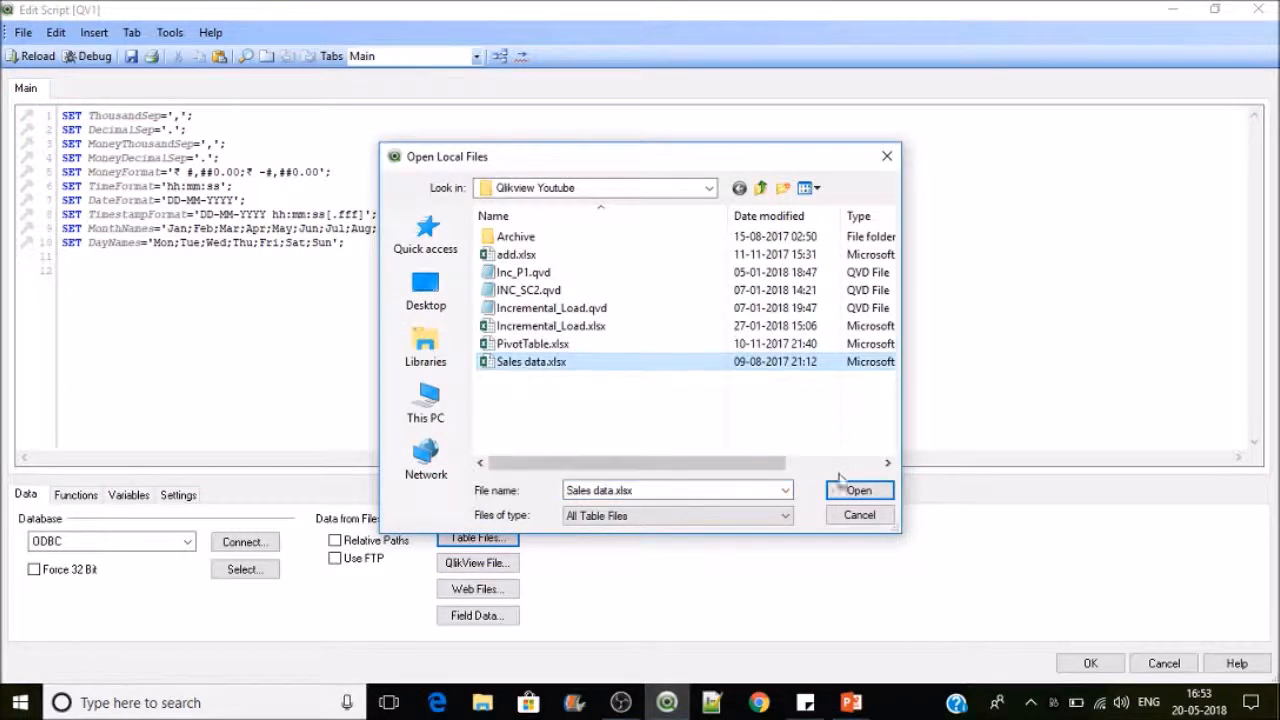
click(858, 490)
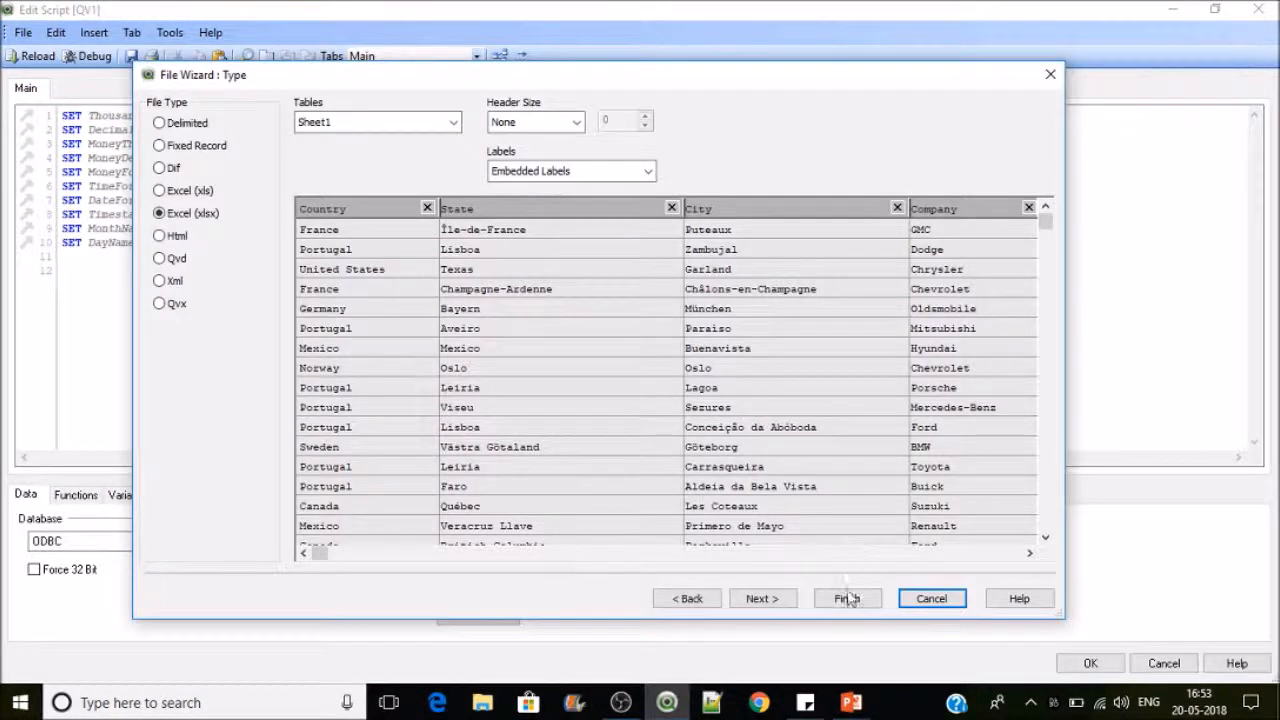
click(847, 598)
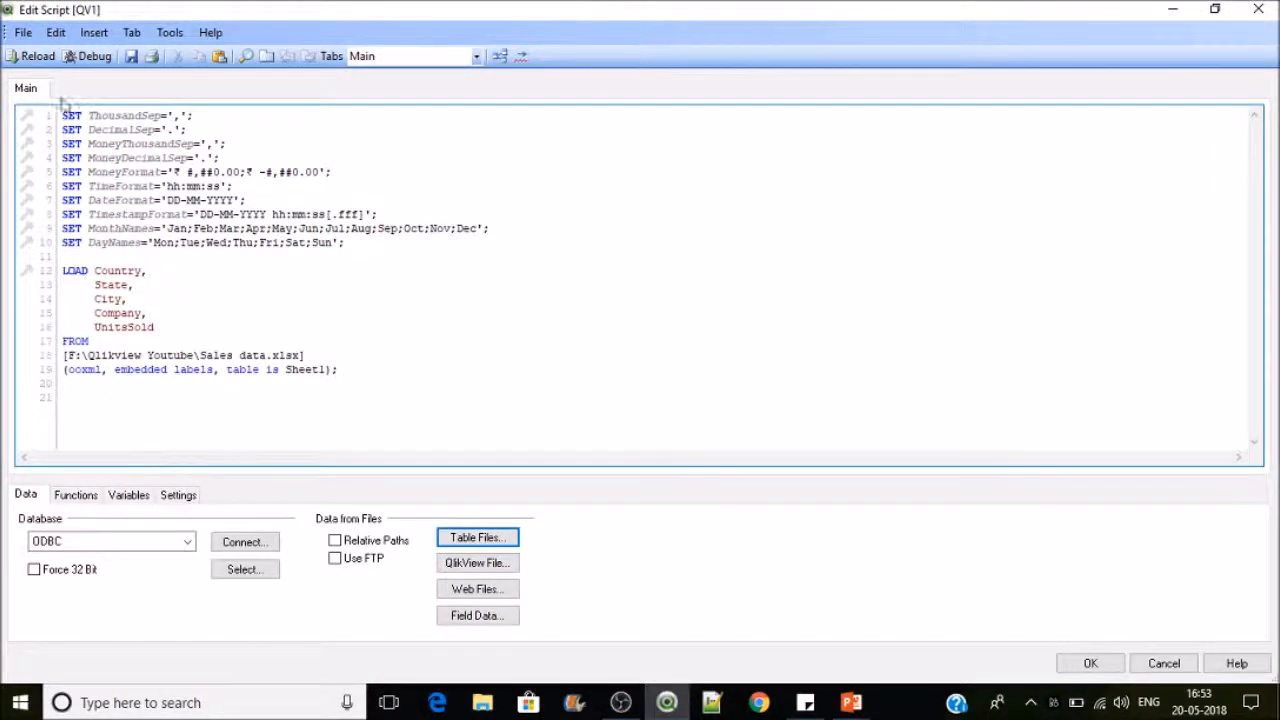
click(1090, 663)
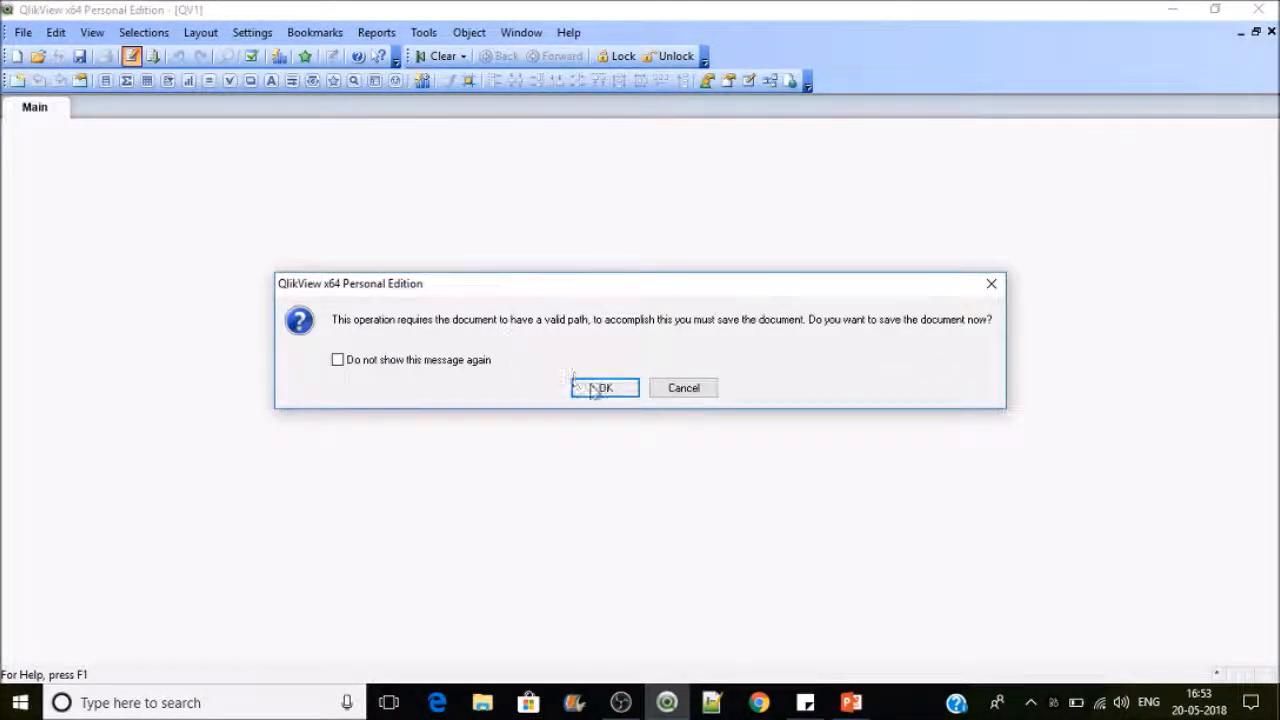
Step: Save the document as fieldvalue.qvw and finish the reload that fetched 116 lines
click(604, 388)
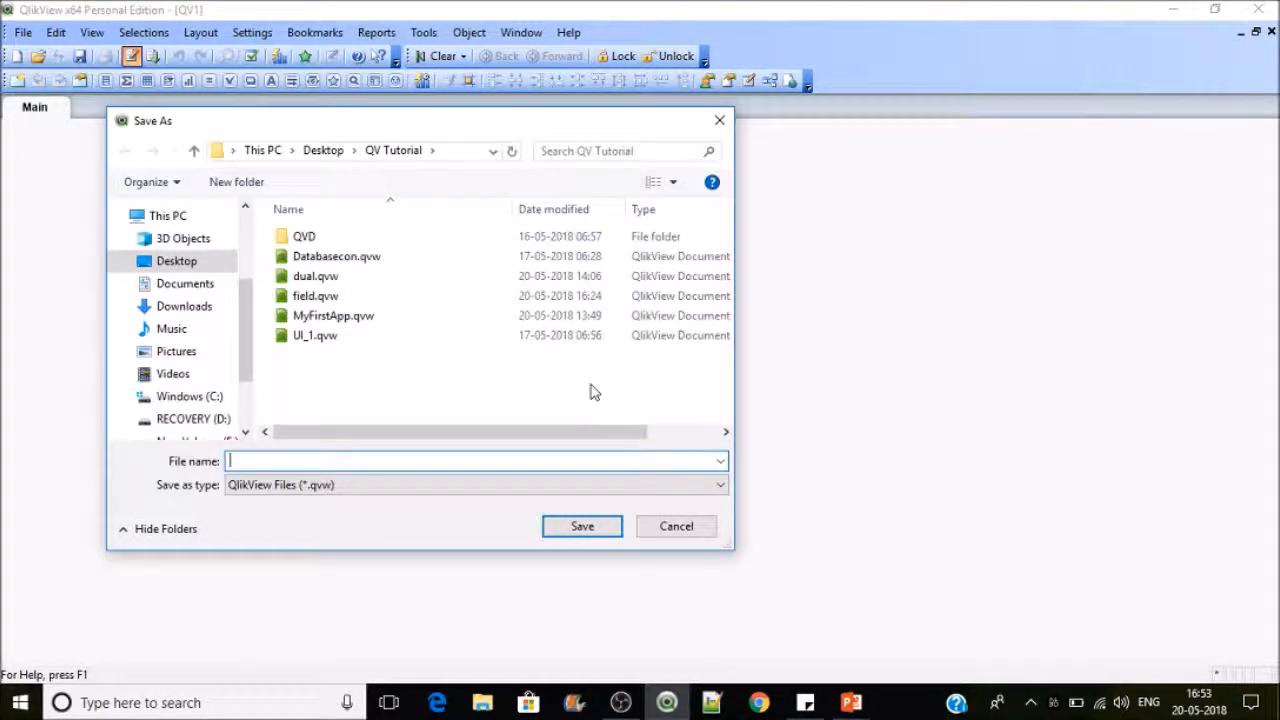
text(fieldva)
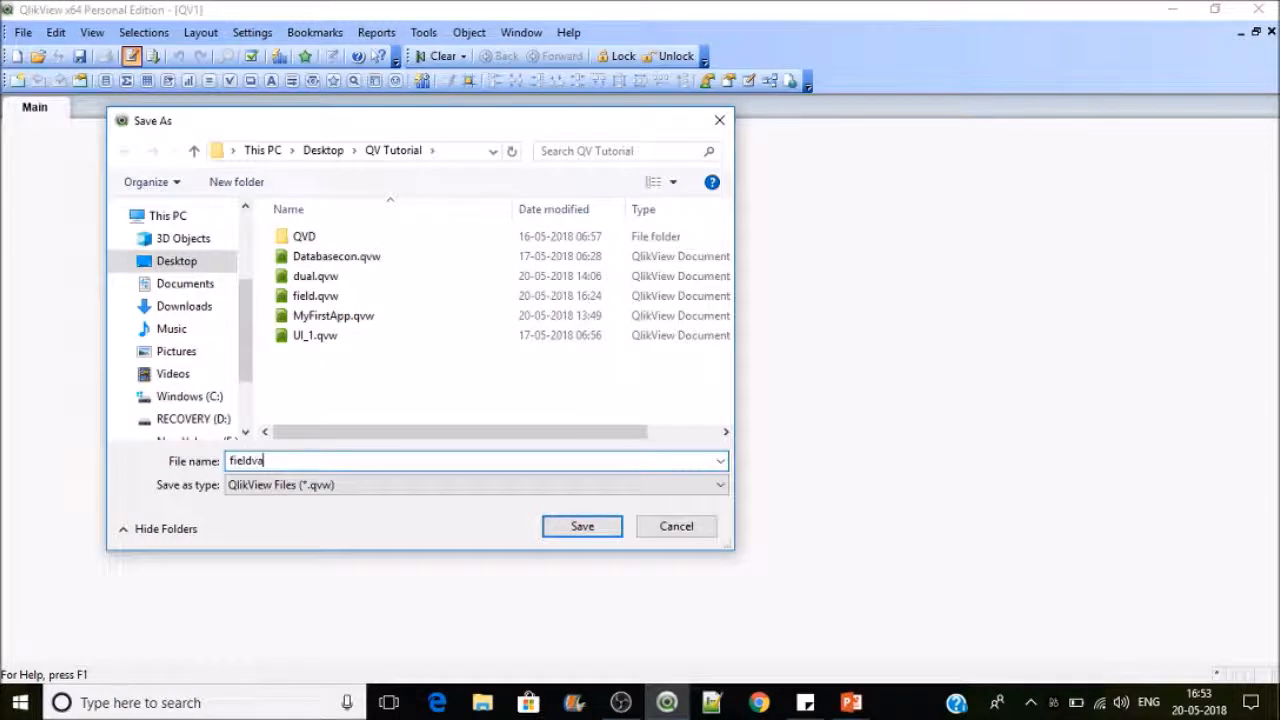
click(582, 526)
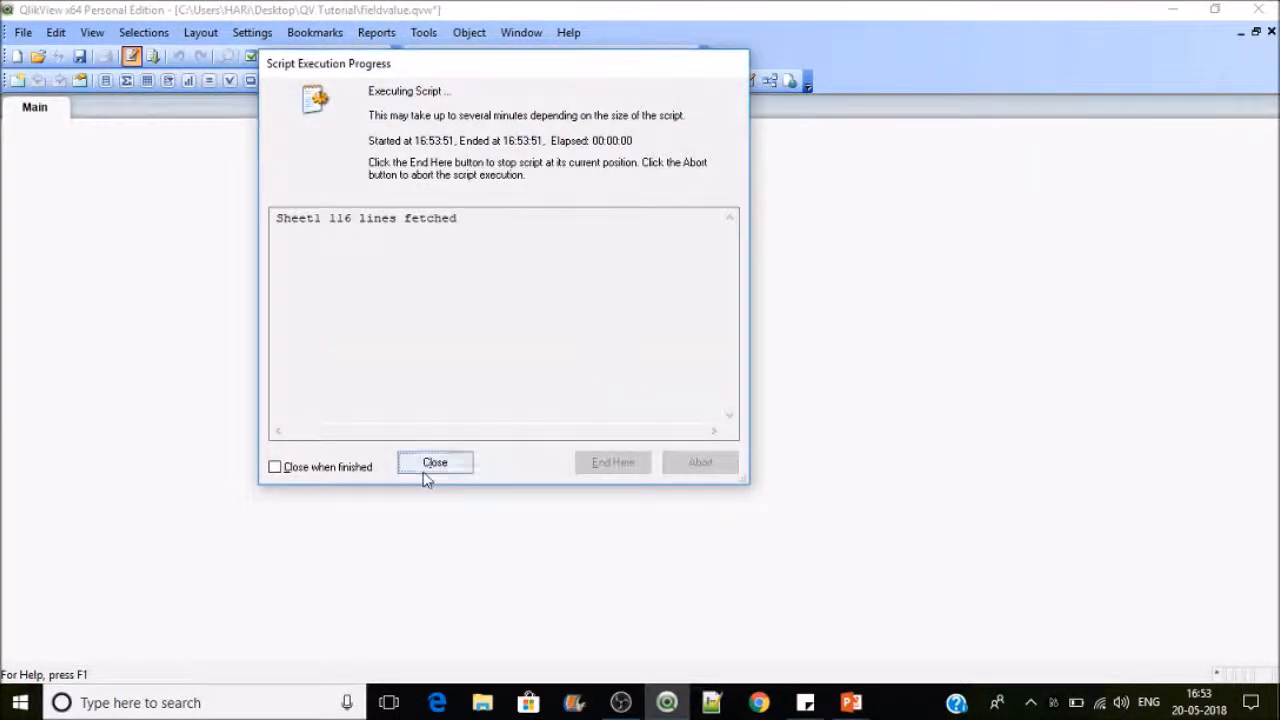
click(434, 462)
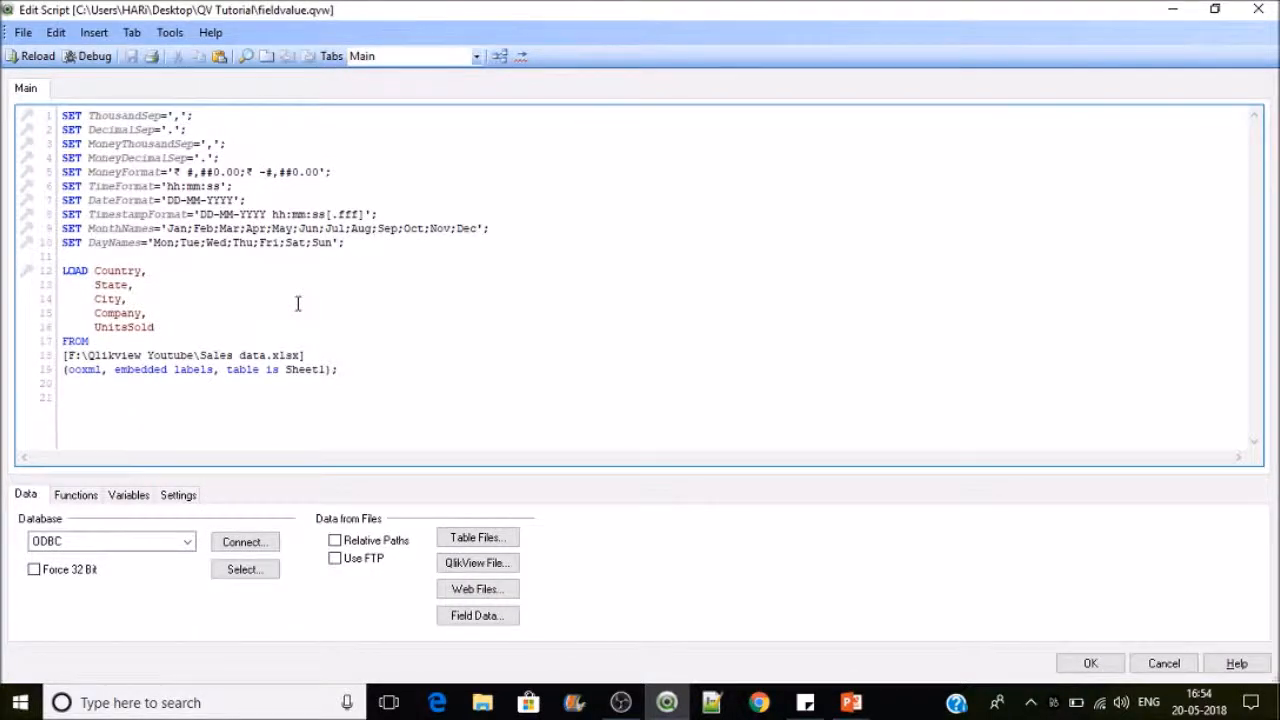
Step: Label the sales load 'Data:' and start a new LOAD statement below it
click(90, 256)
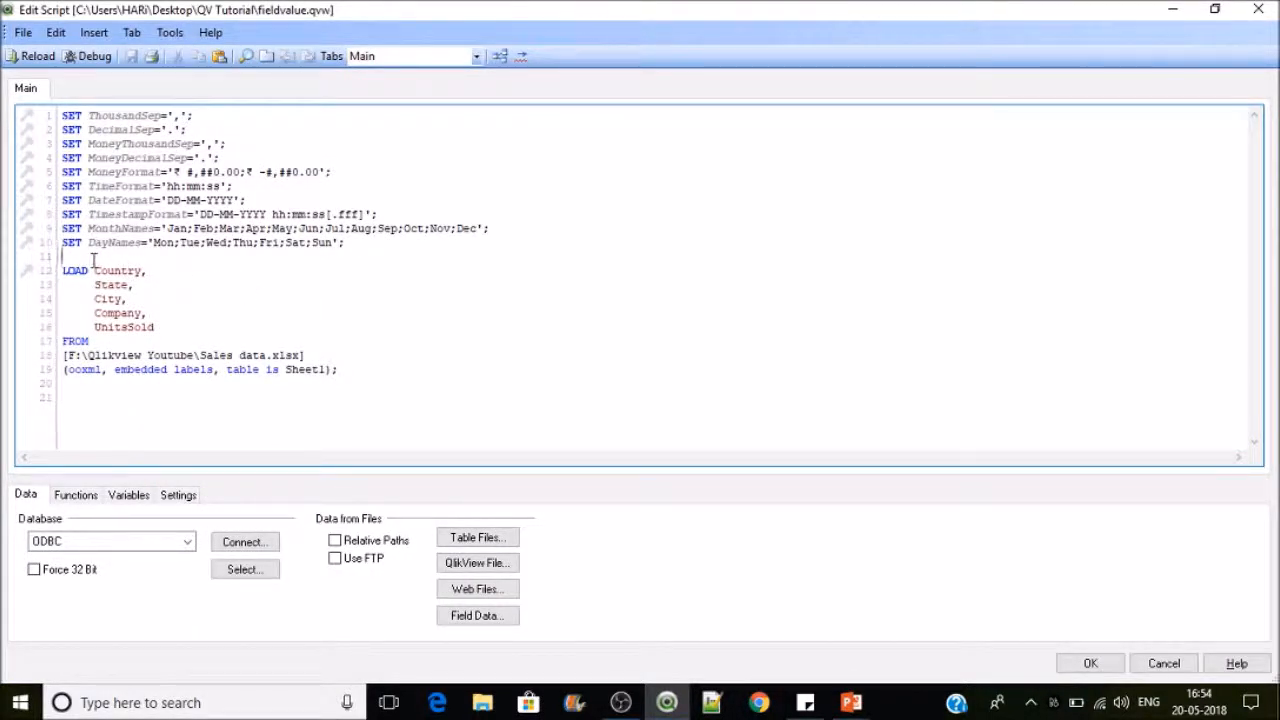
text(Data:)
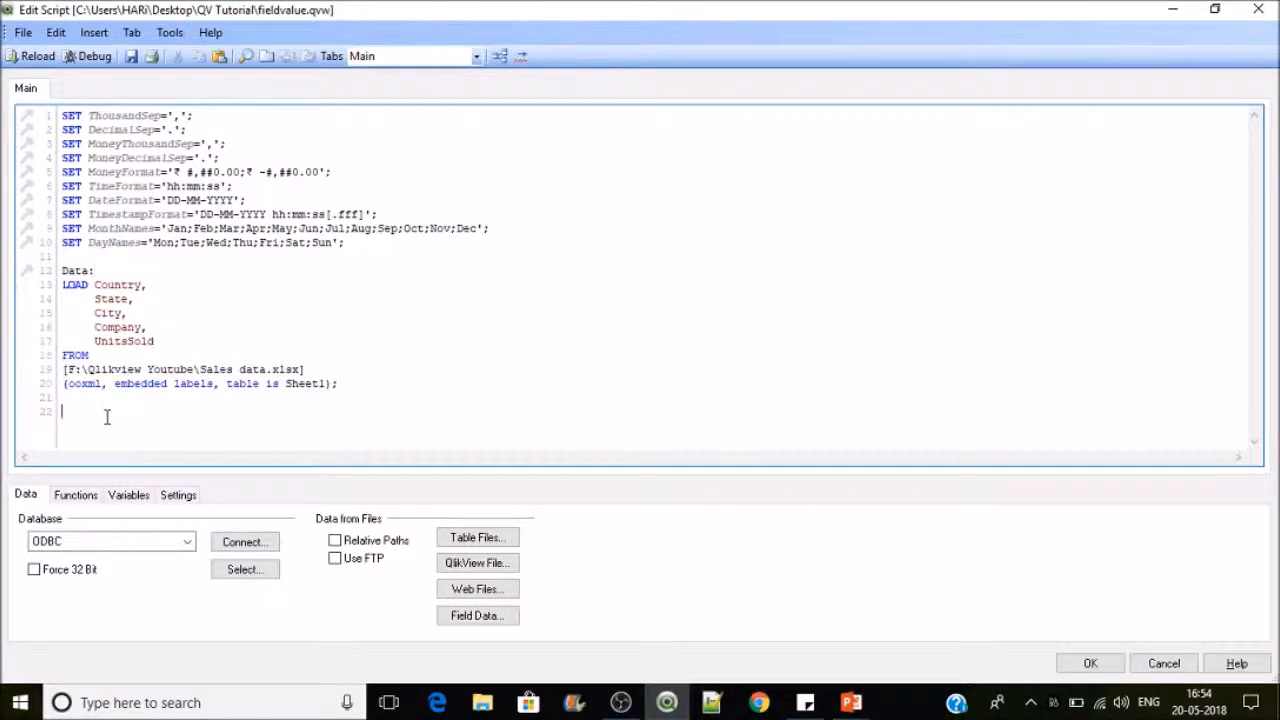
text(1)
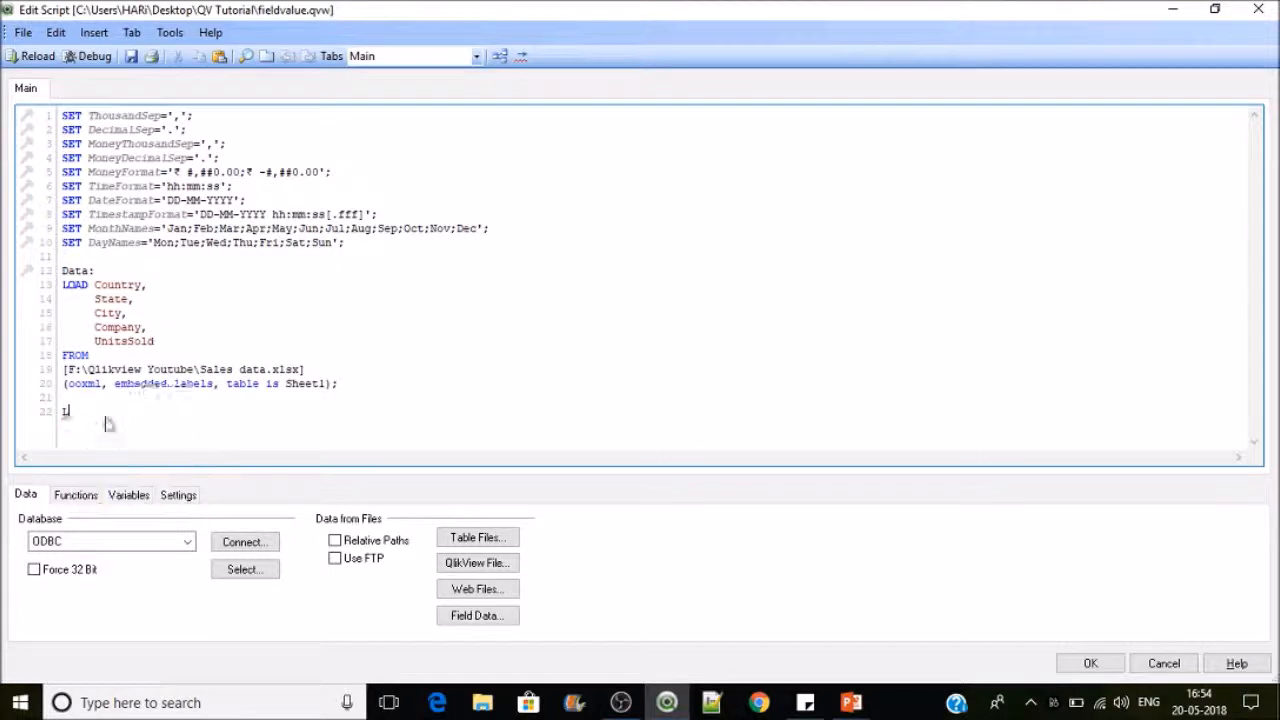
text(OAD)
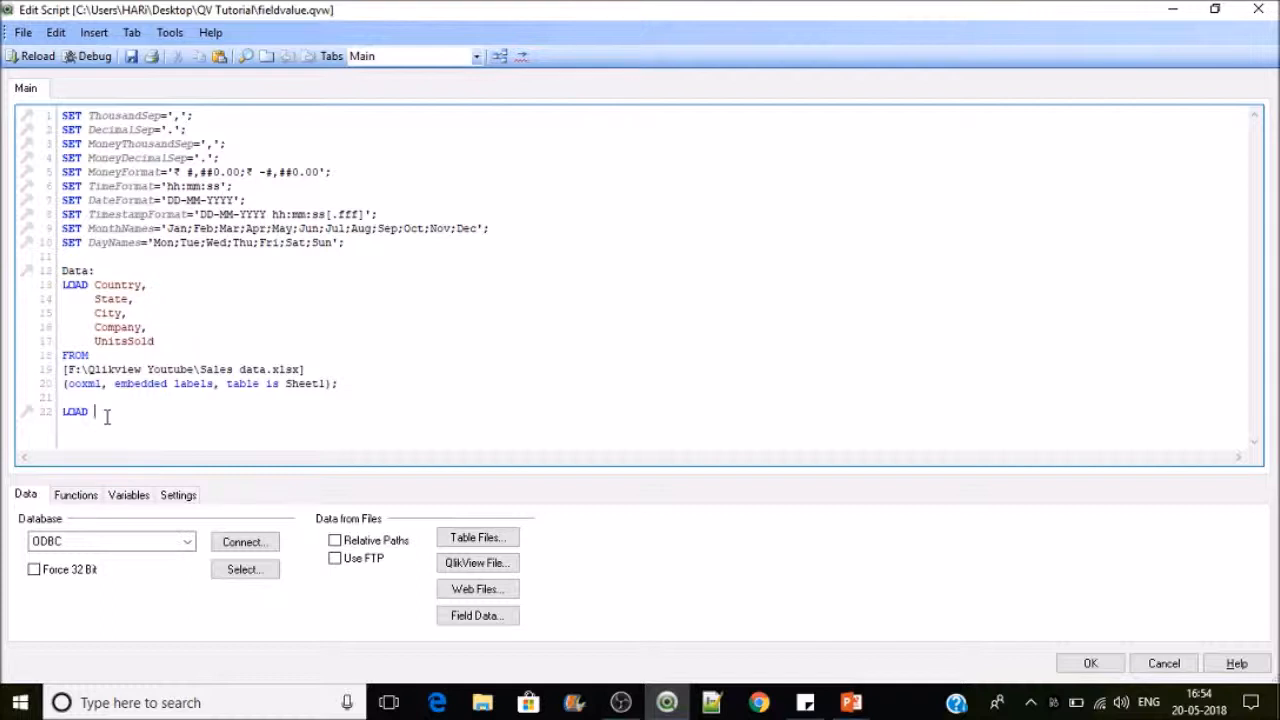
mouse_move(565, 547)
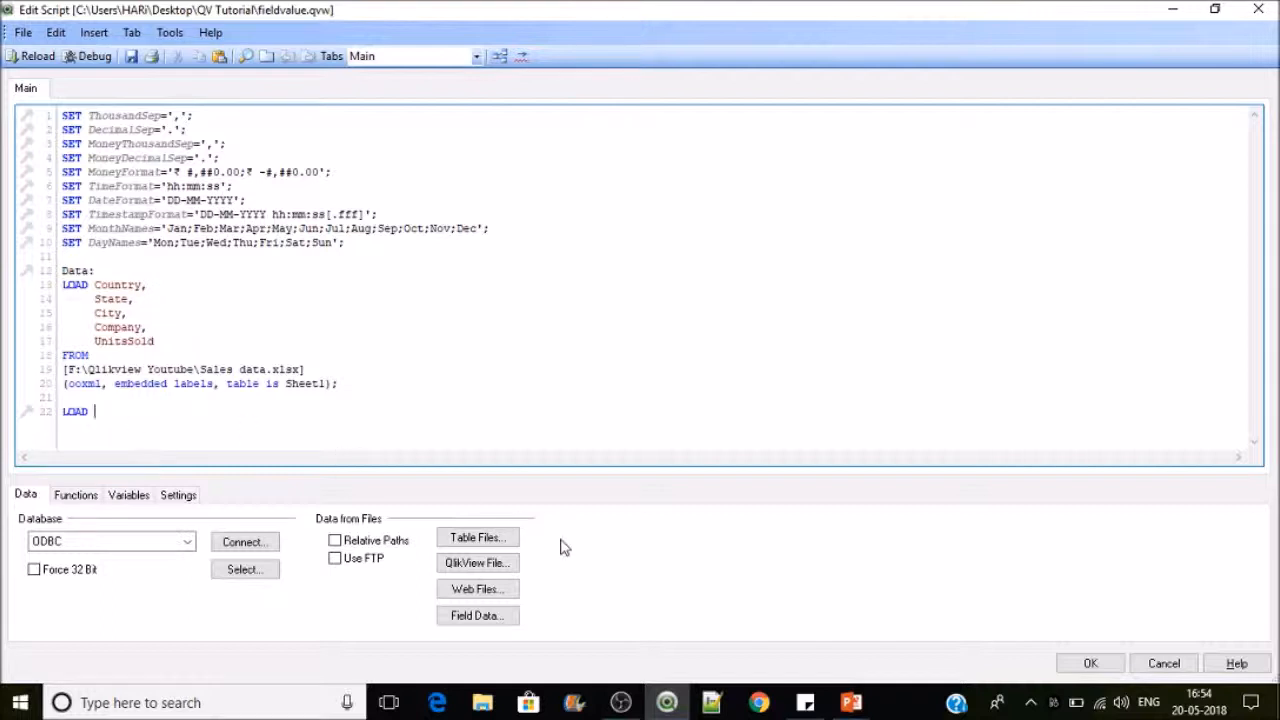
Step: Write LOAD FieldValue('Country',RecNo()) Country on line 22 and begin the 'as' alias
text(fi)
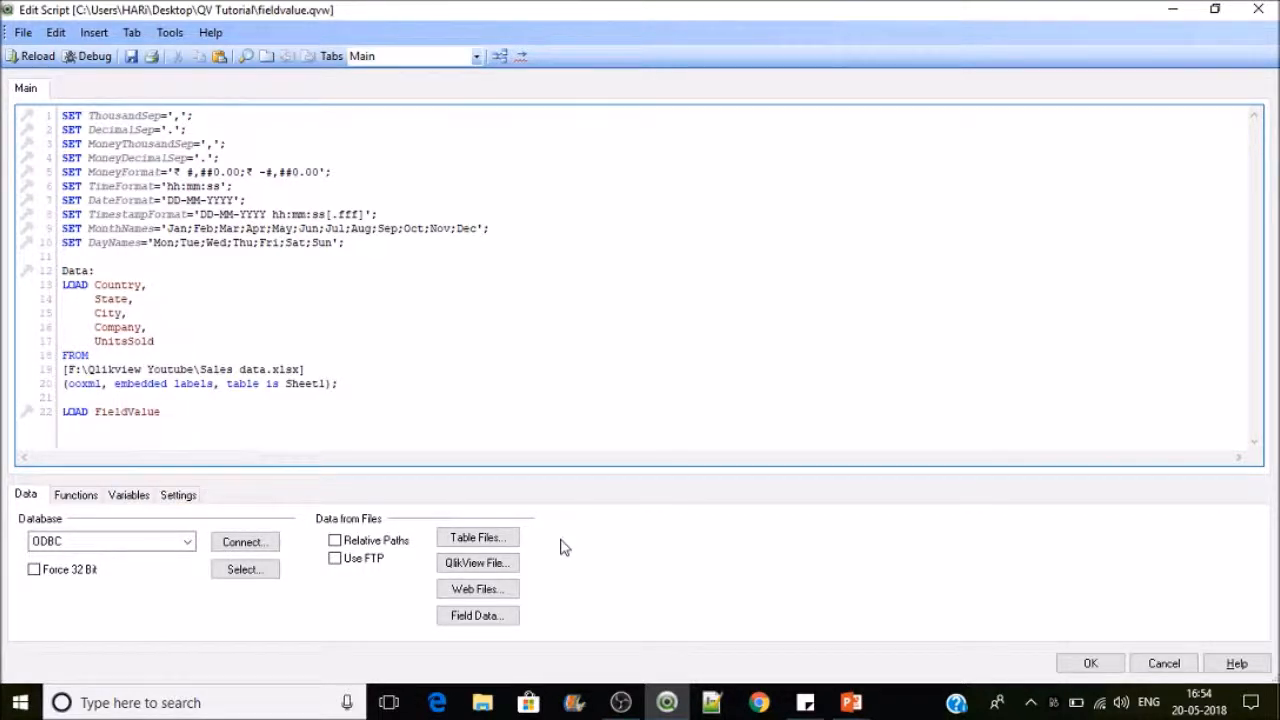
text(()
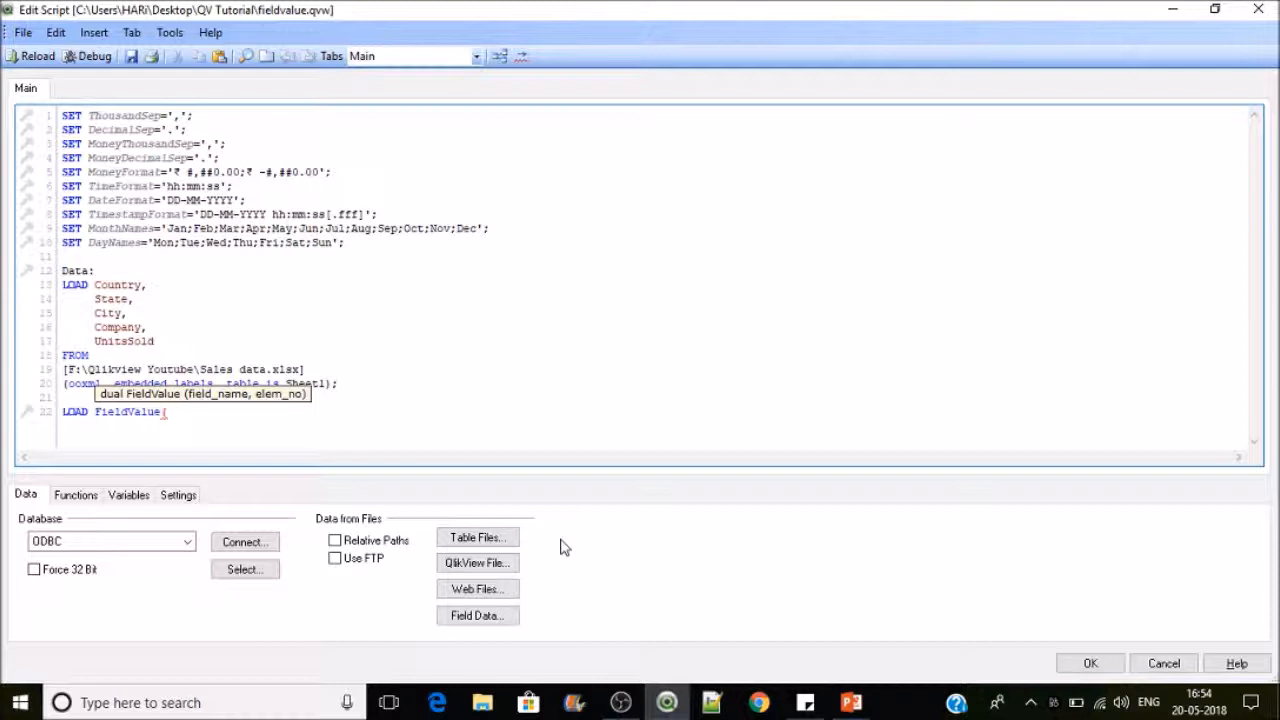
text('')
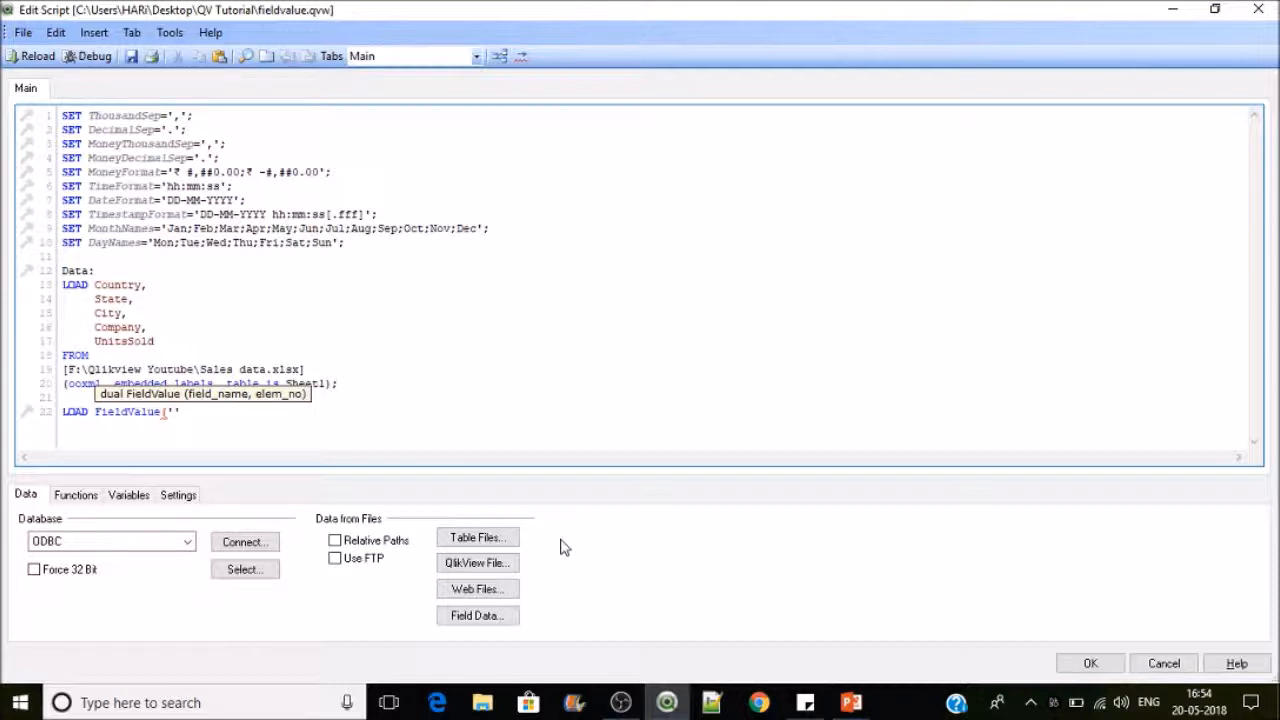
double_click(117, 284)
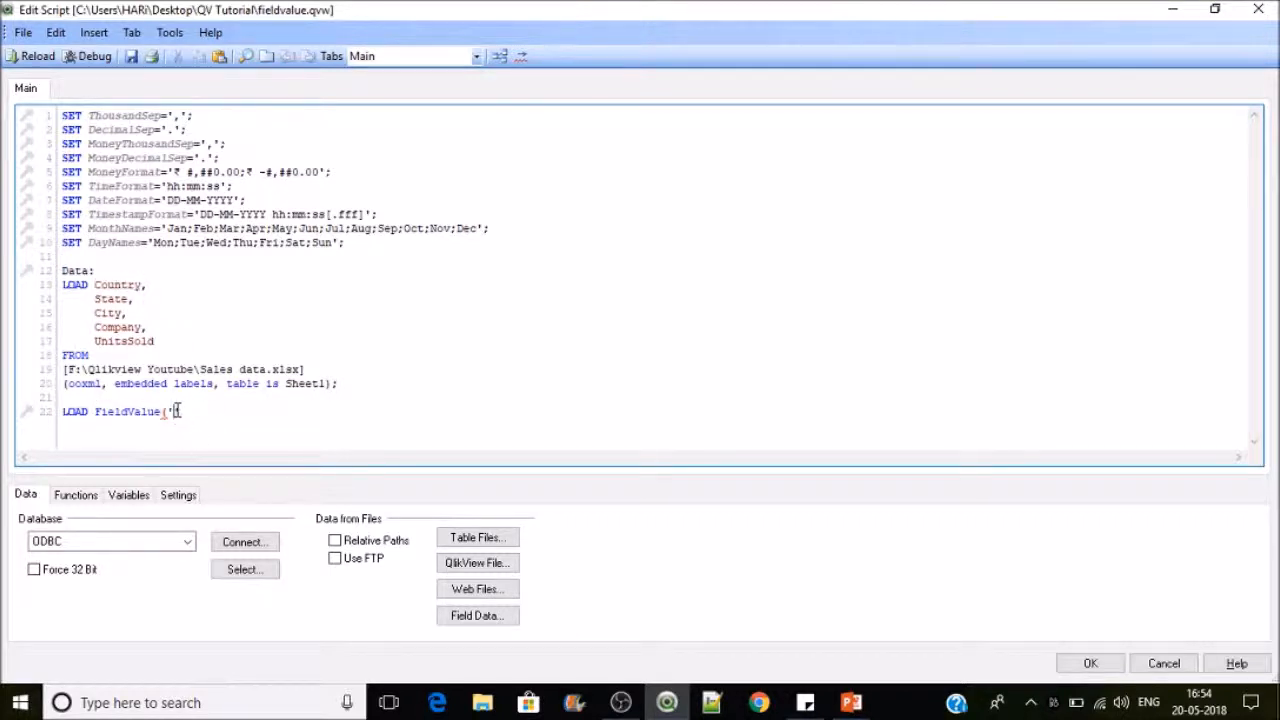
text(Country')
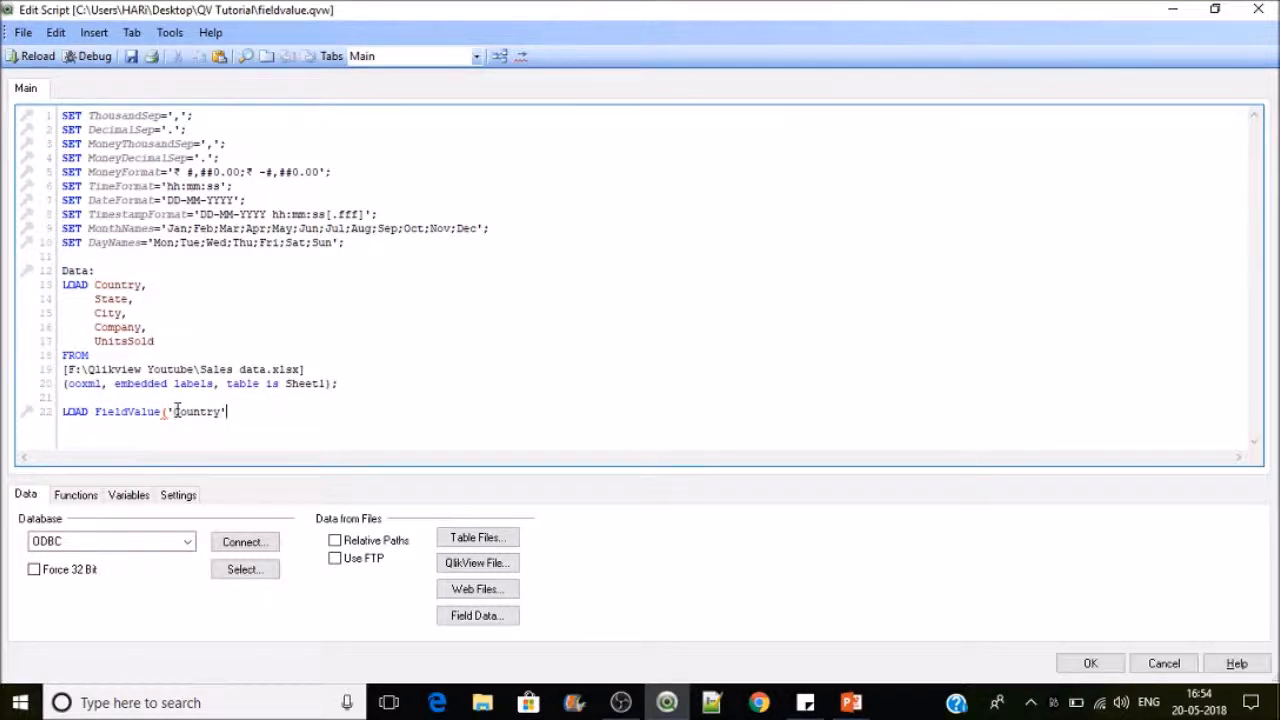
text(,)
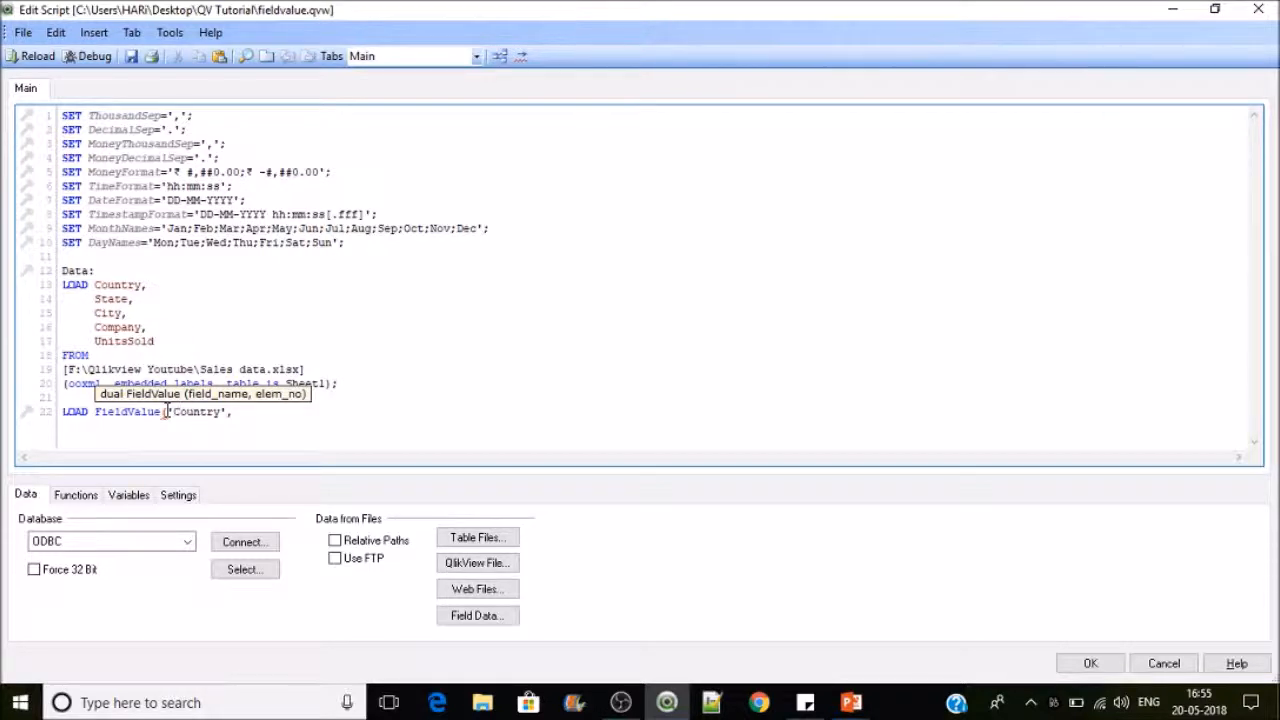
text(re)
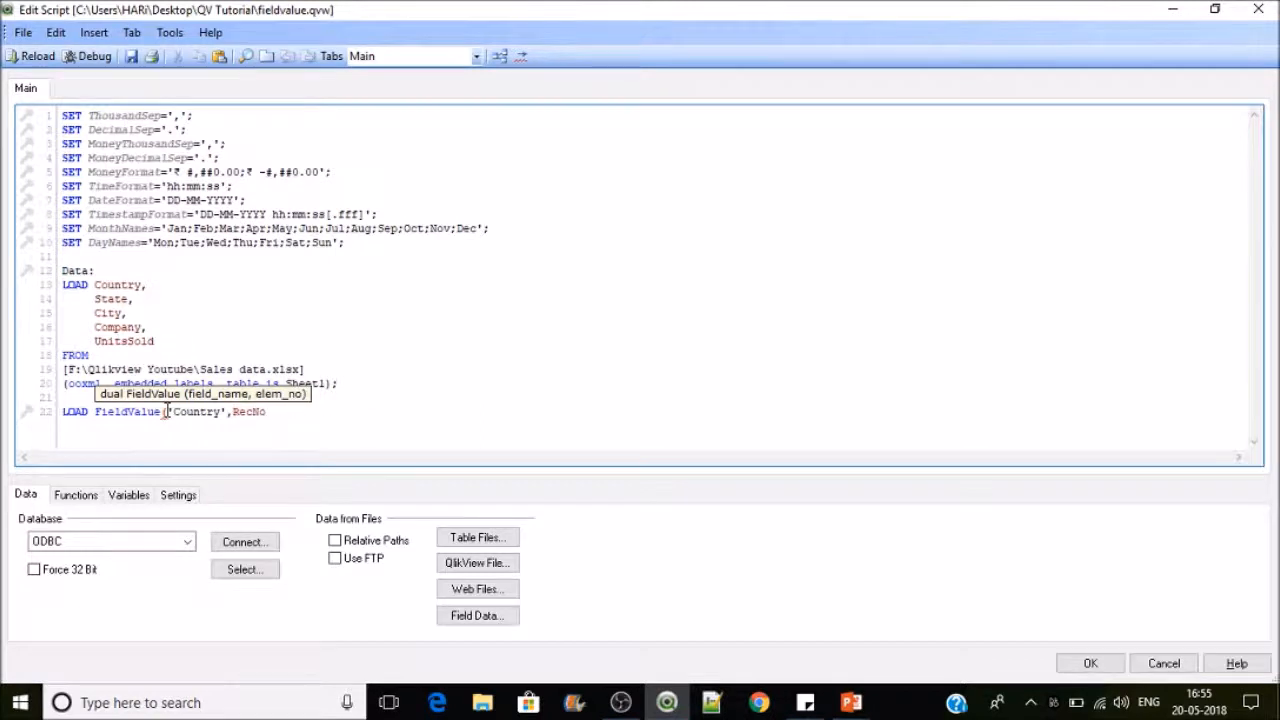
text(()))
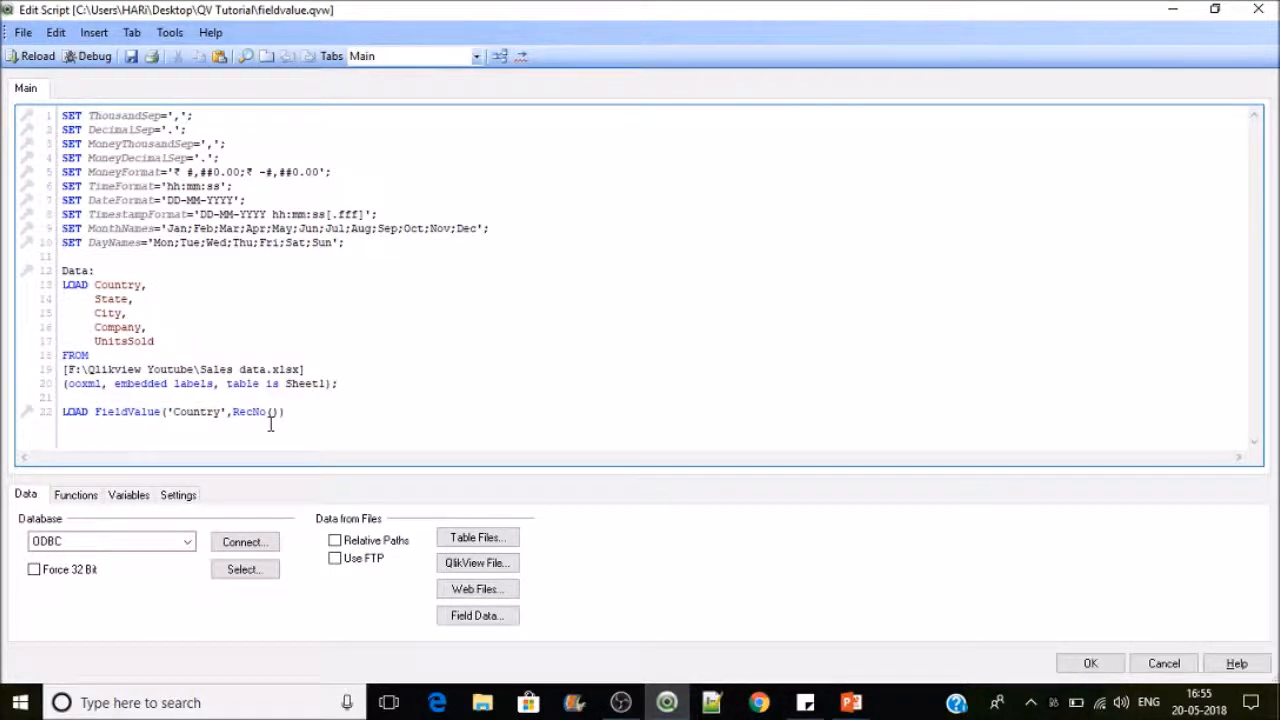
text(Country)
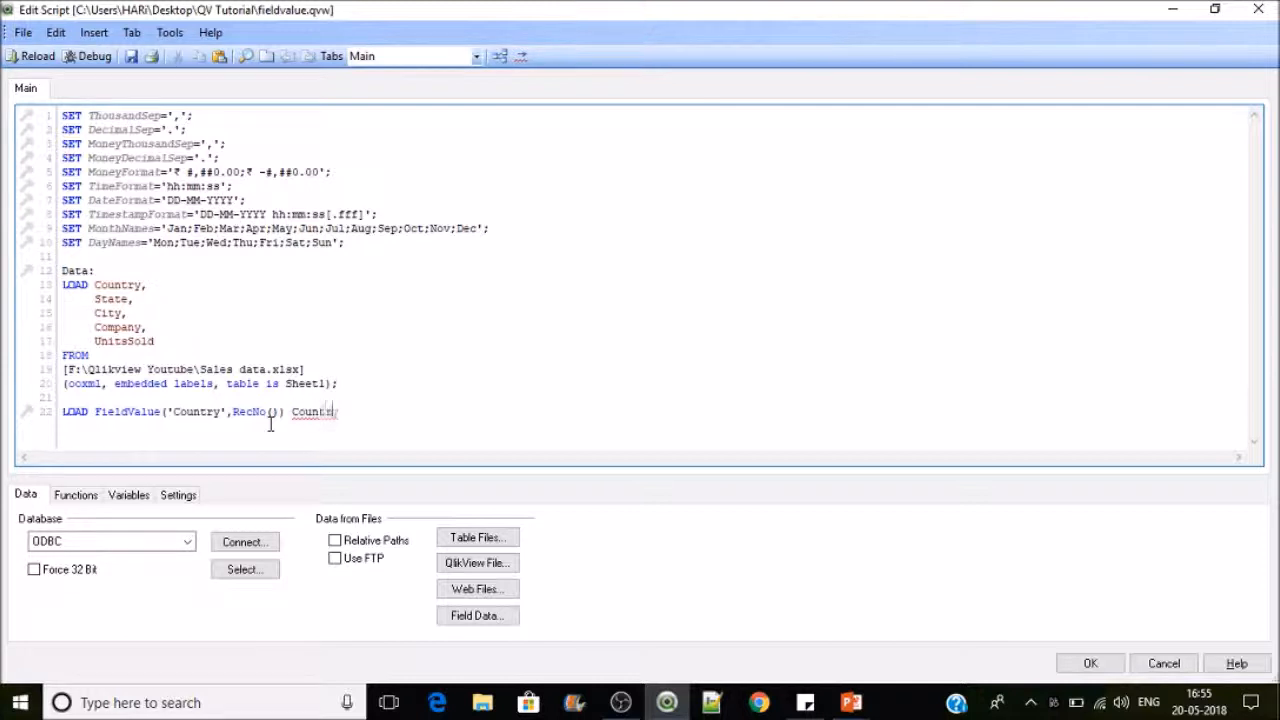
text(,)
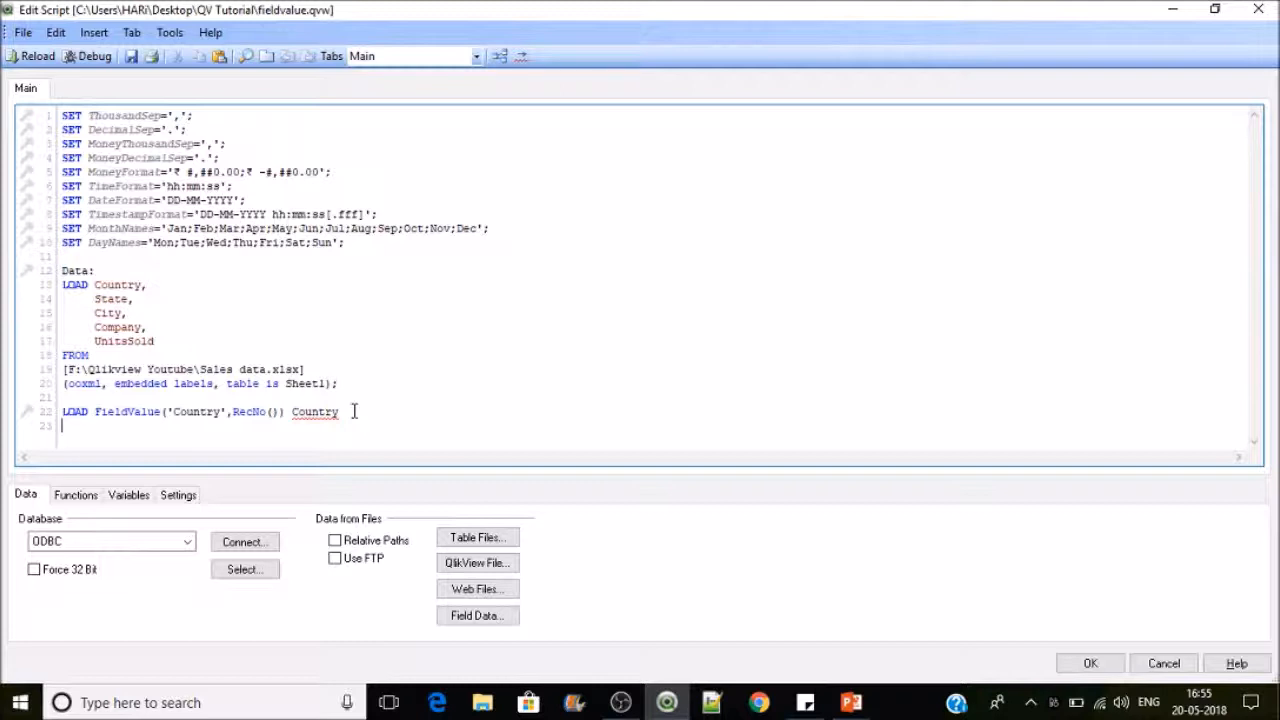
text(a)
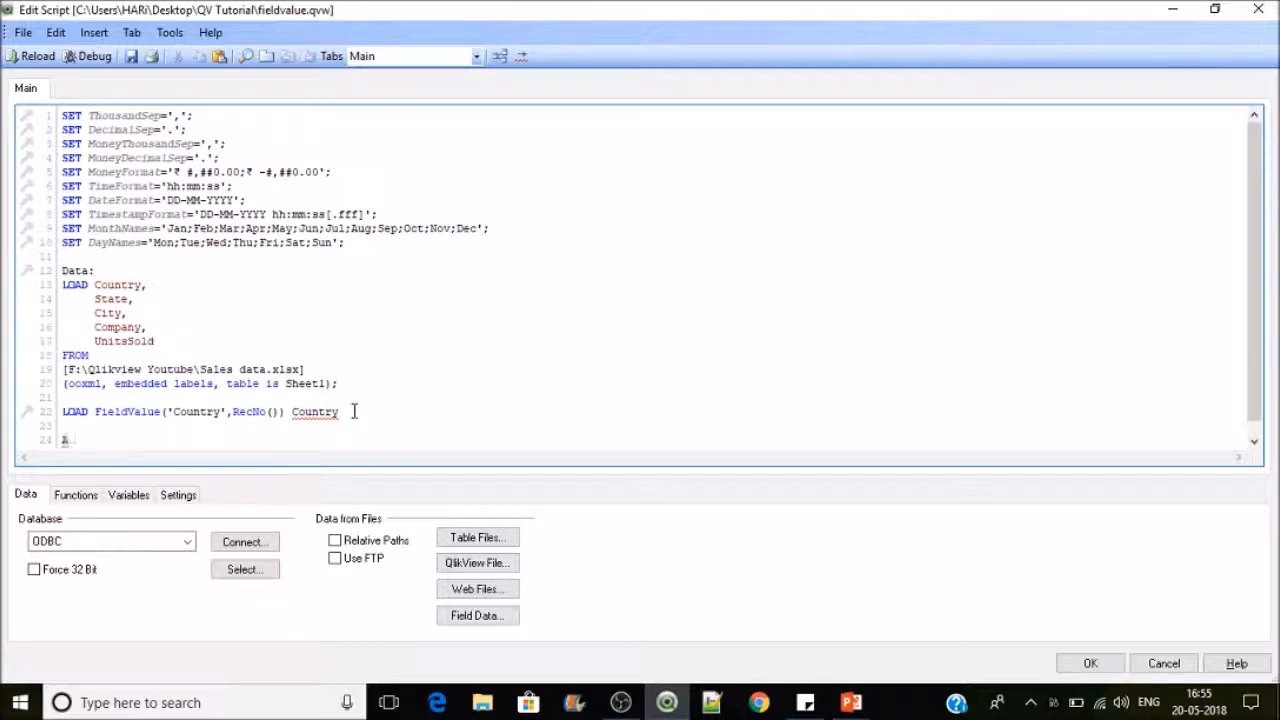
text(Au)
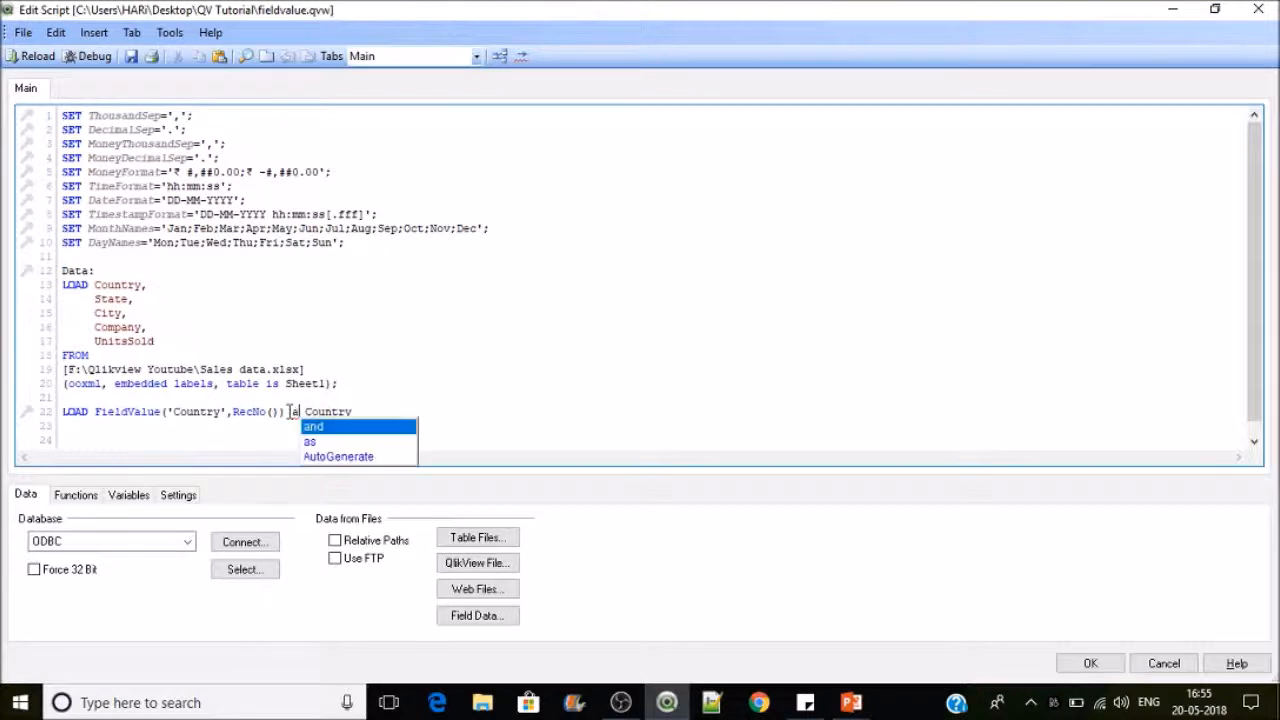
Step: Complete 'as Country', add AutoGenerate FieldValueCount(Country), and label the table 'Country:'
click(309, 441)
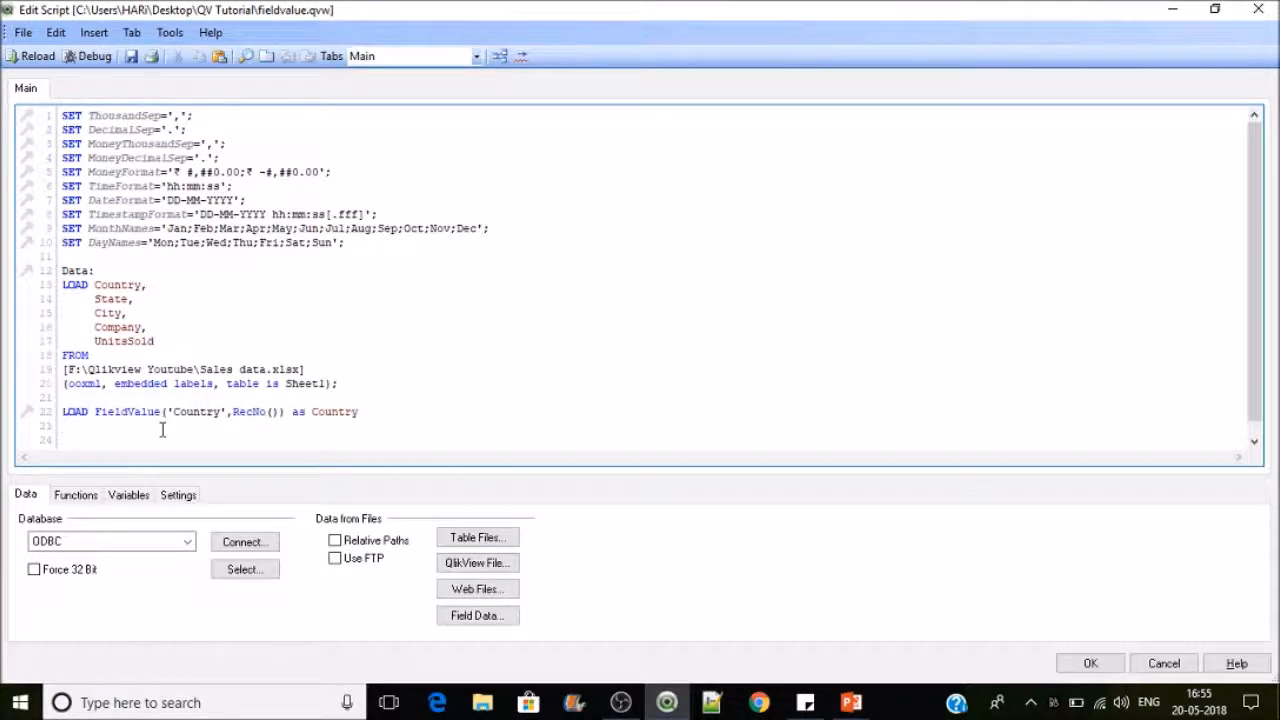
click(62, 440)
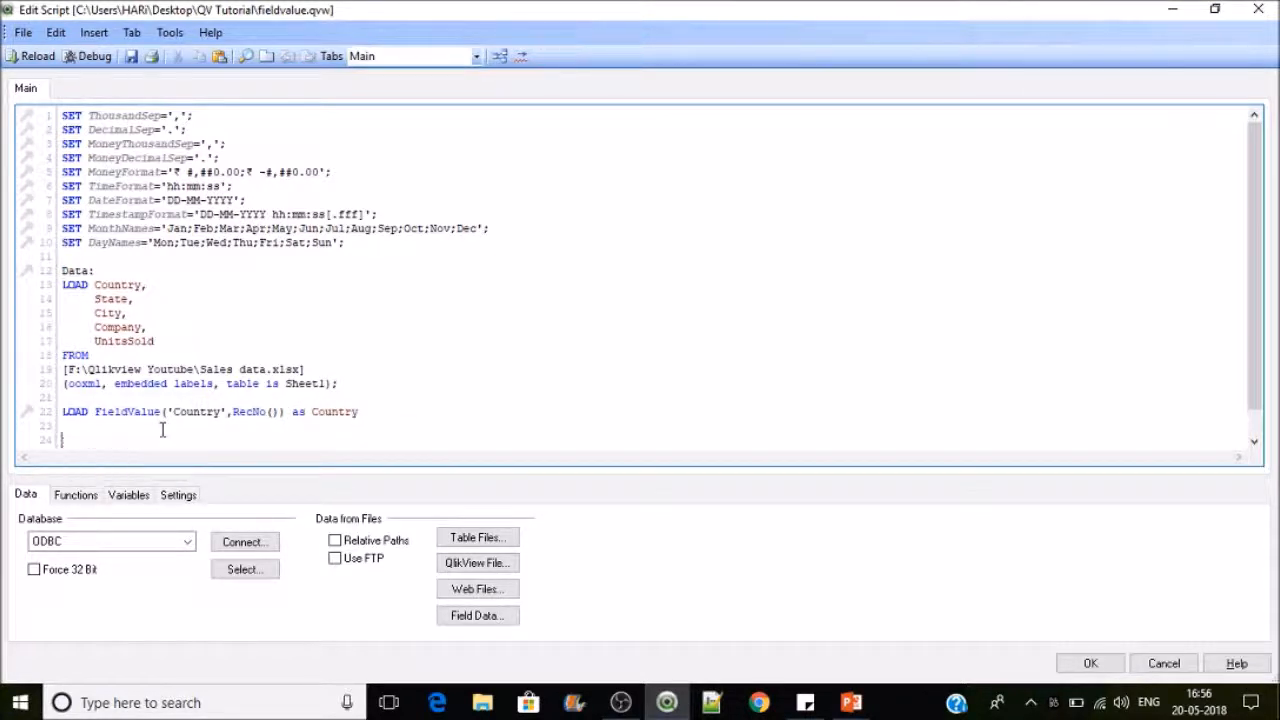
text(AutoGenerate)
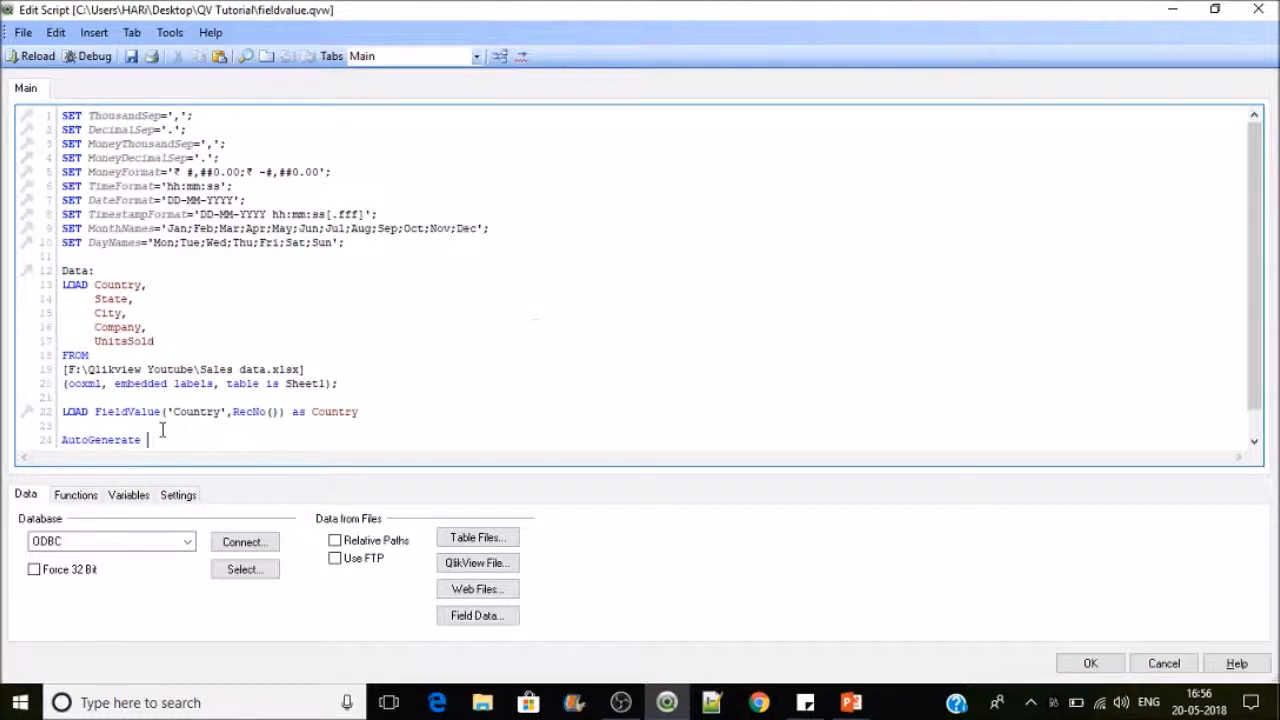
text(v)
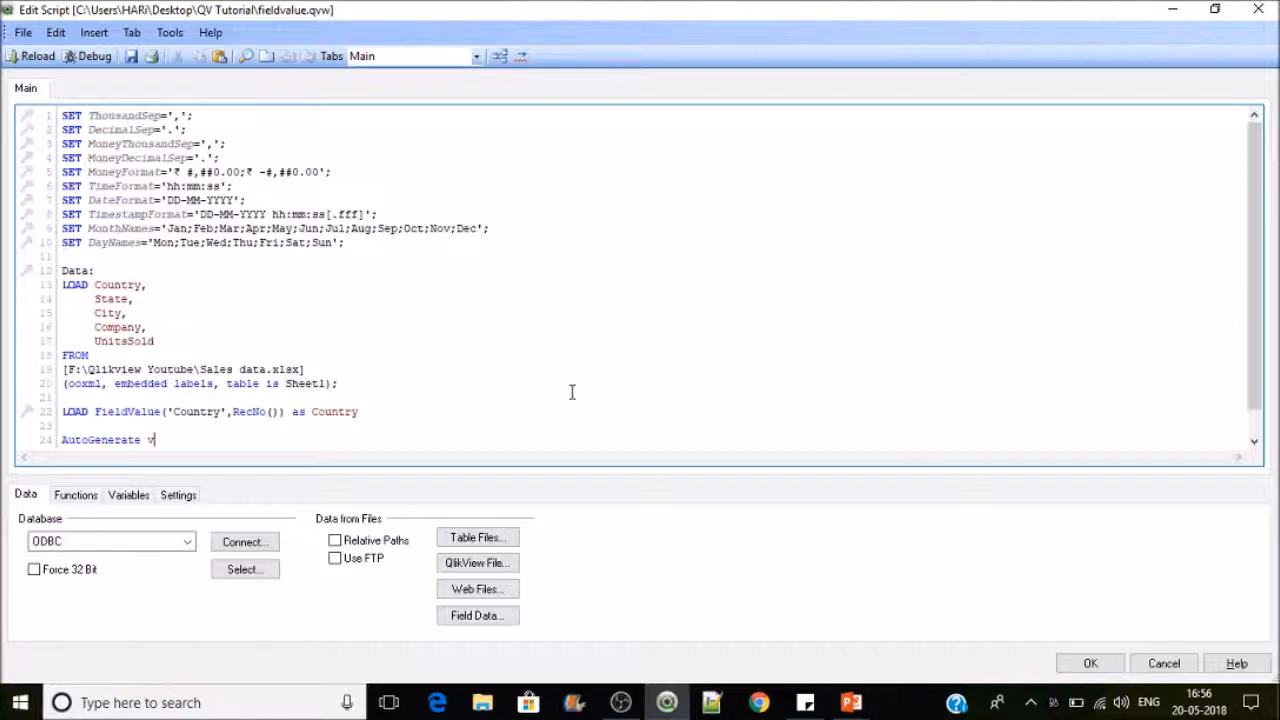
text(f)
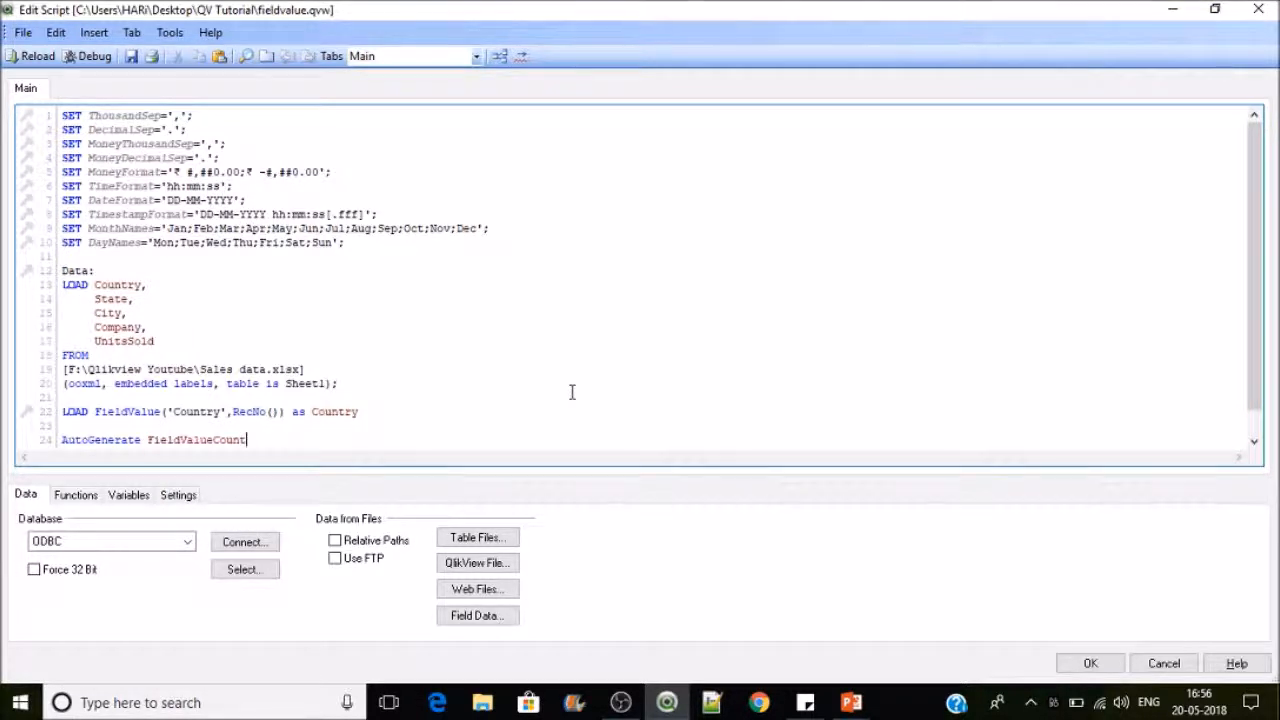
text(())
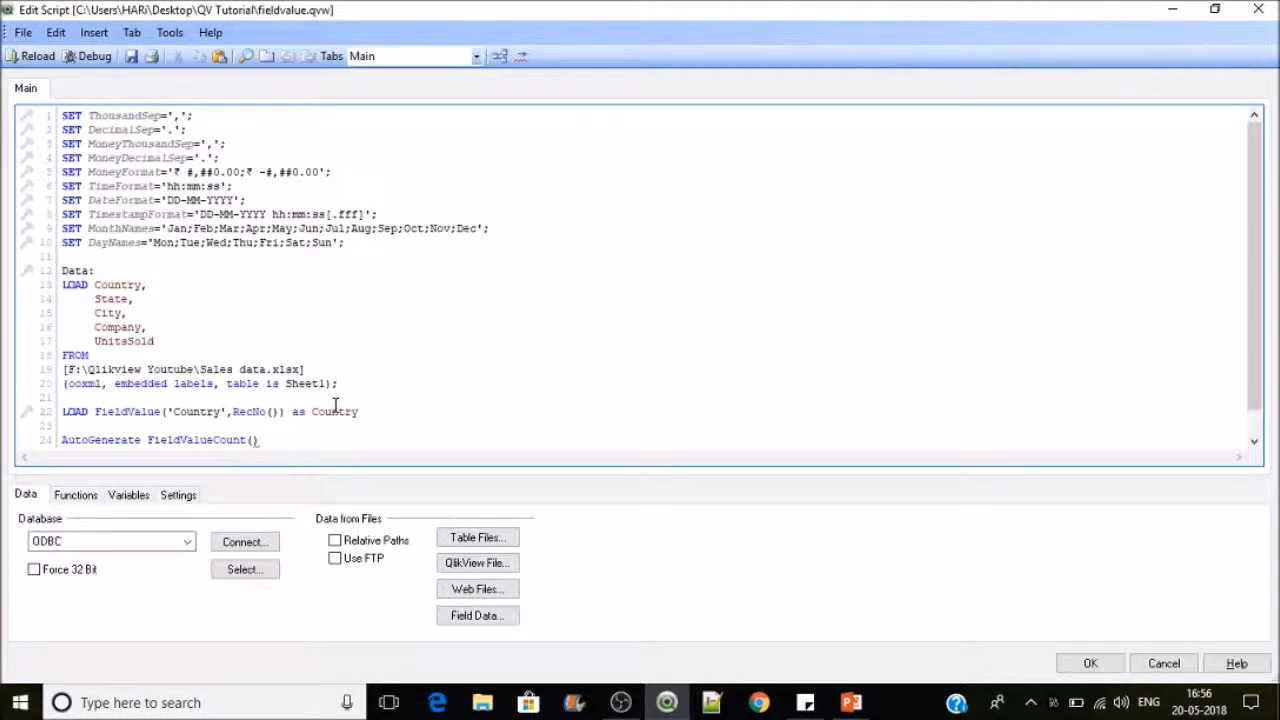
double_click(334, 411)
text(Coun)
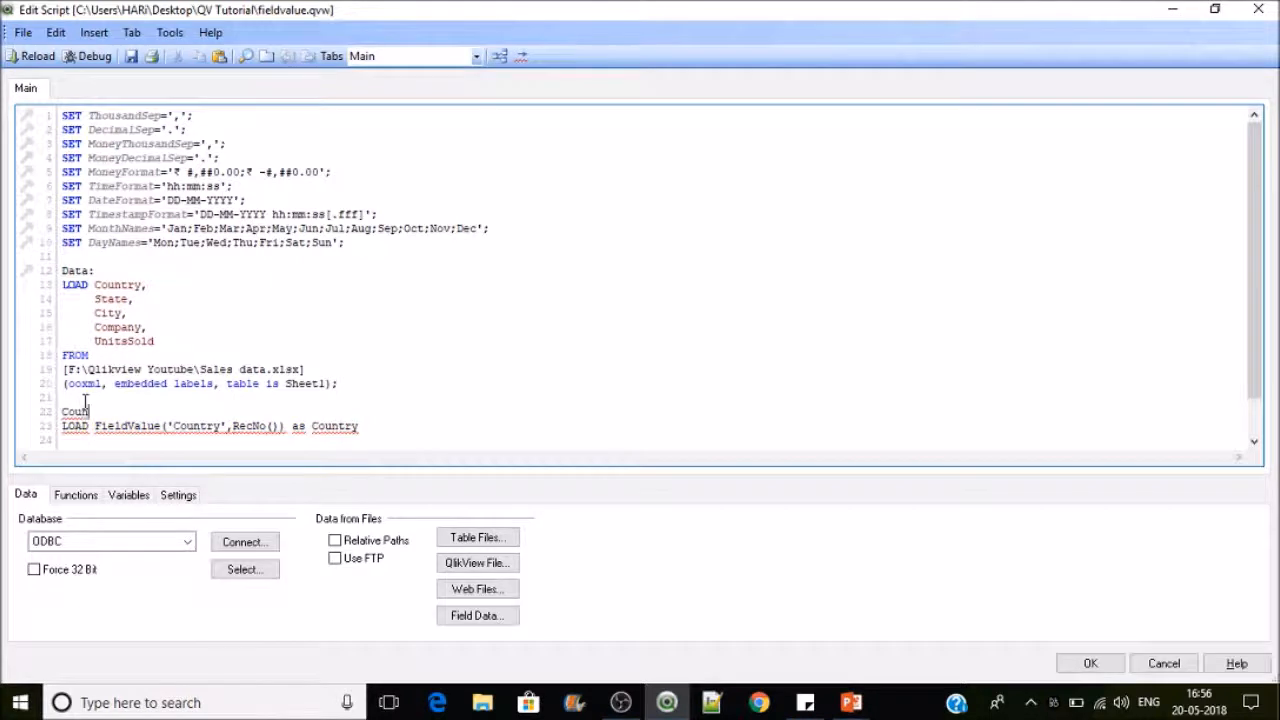
text(try:)
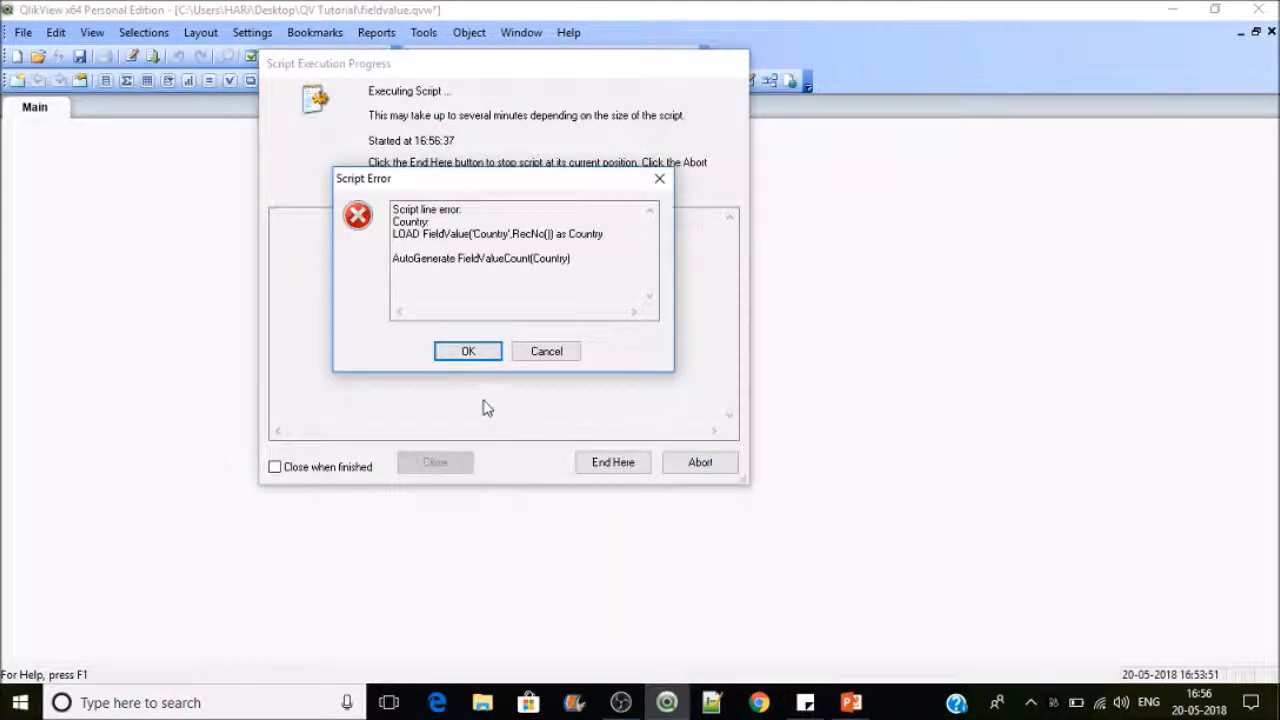
Step: Dismiss the script error and close Sheet Properties without adding fields
click(467, 351)
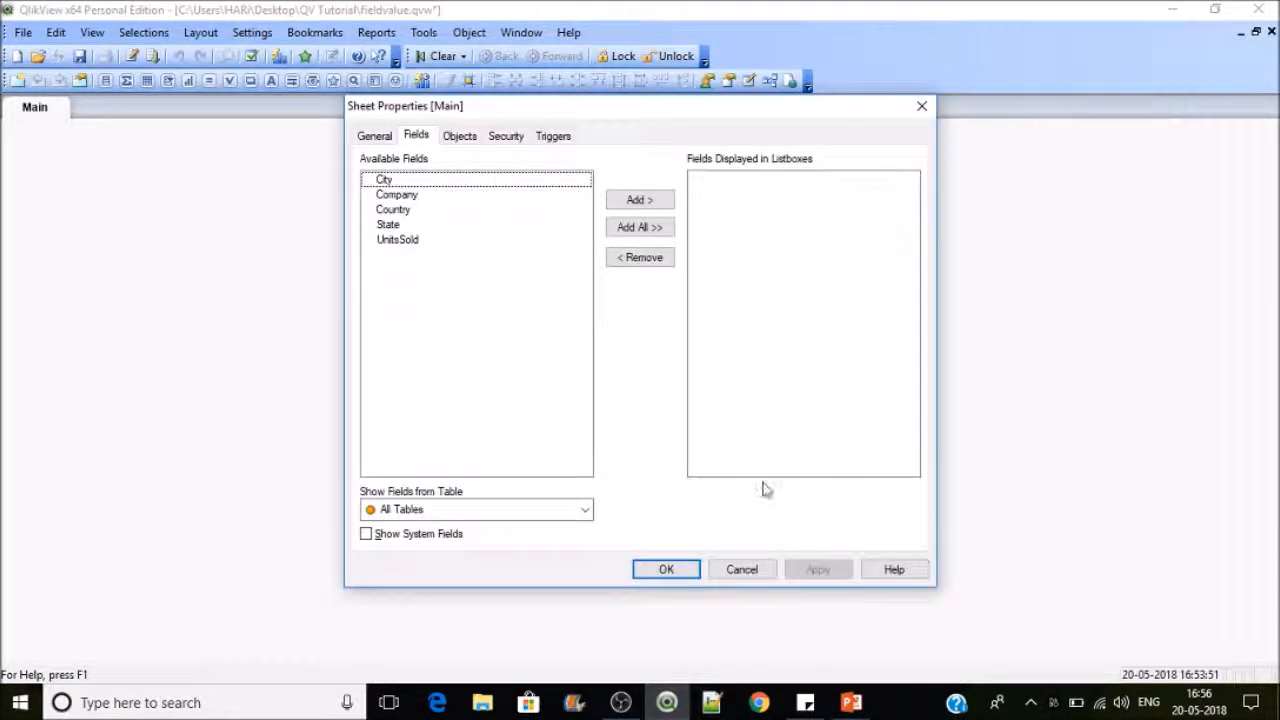
click(666, 569)
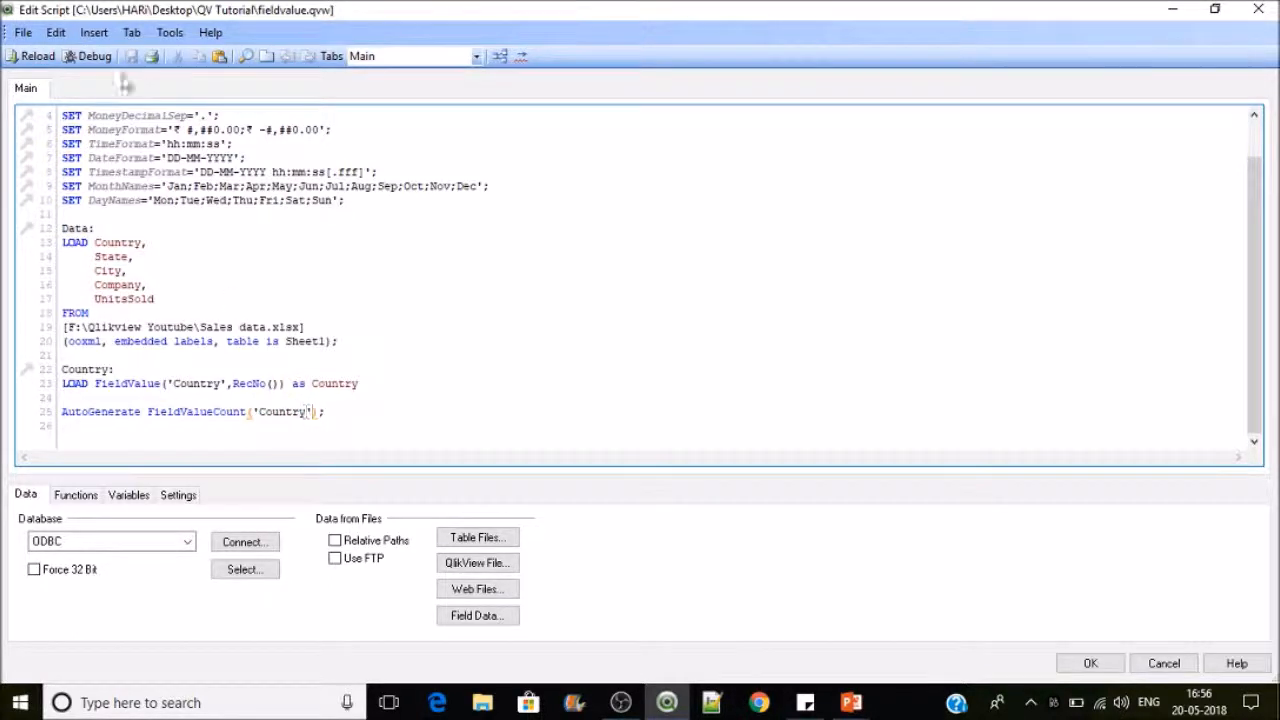
Step: Reload with FieldValueCount('Country') quoted, generating 16 Country rows, and close Sheet Properties
click(37, 56)
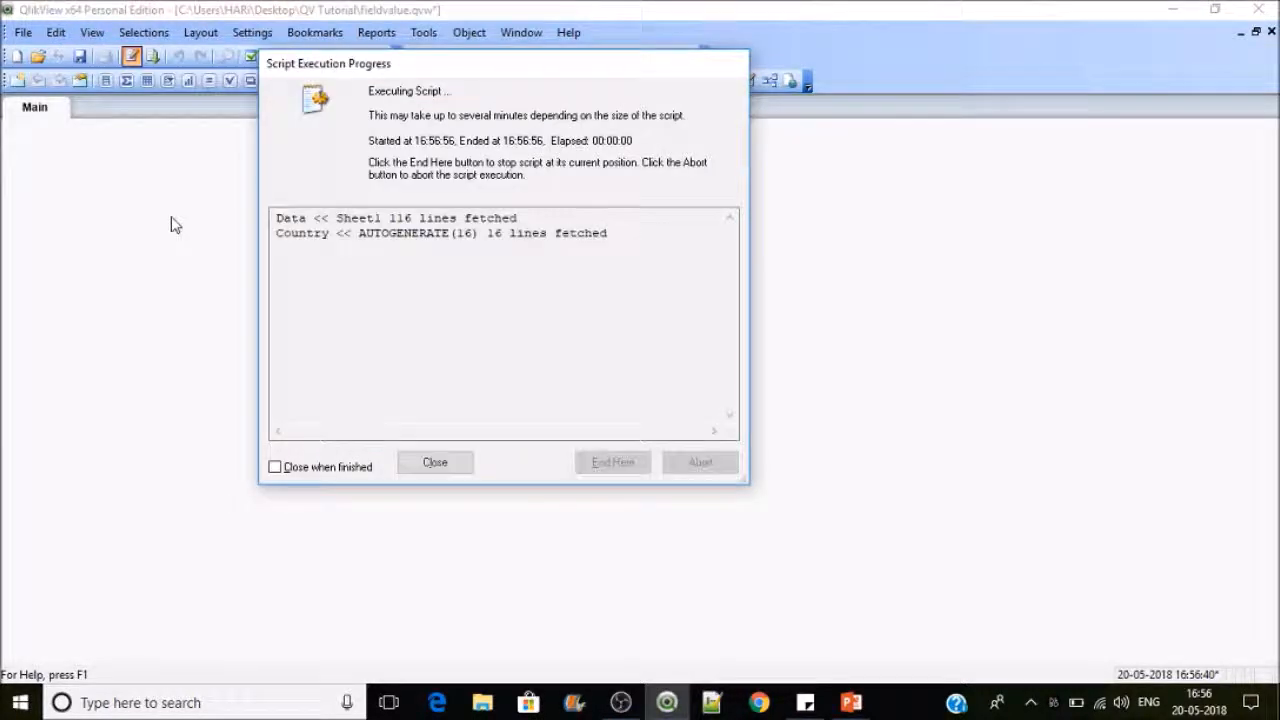
click(434, 462)
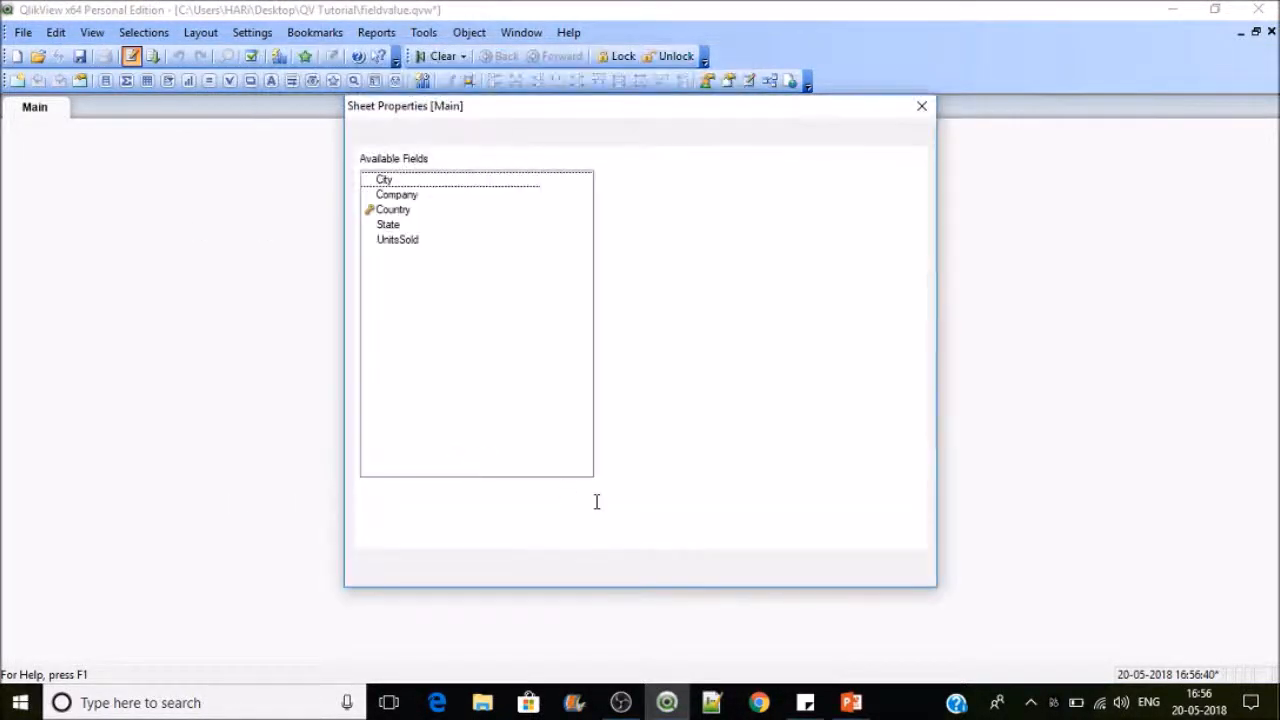
click(921, 106)
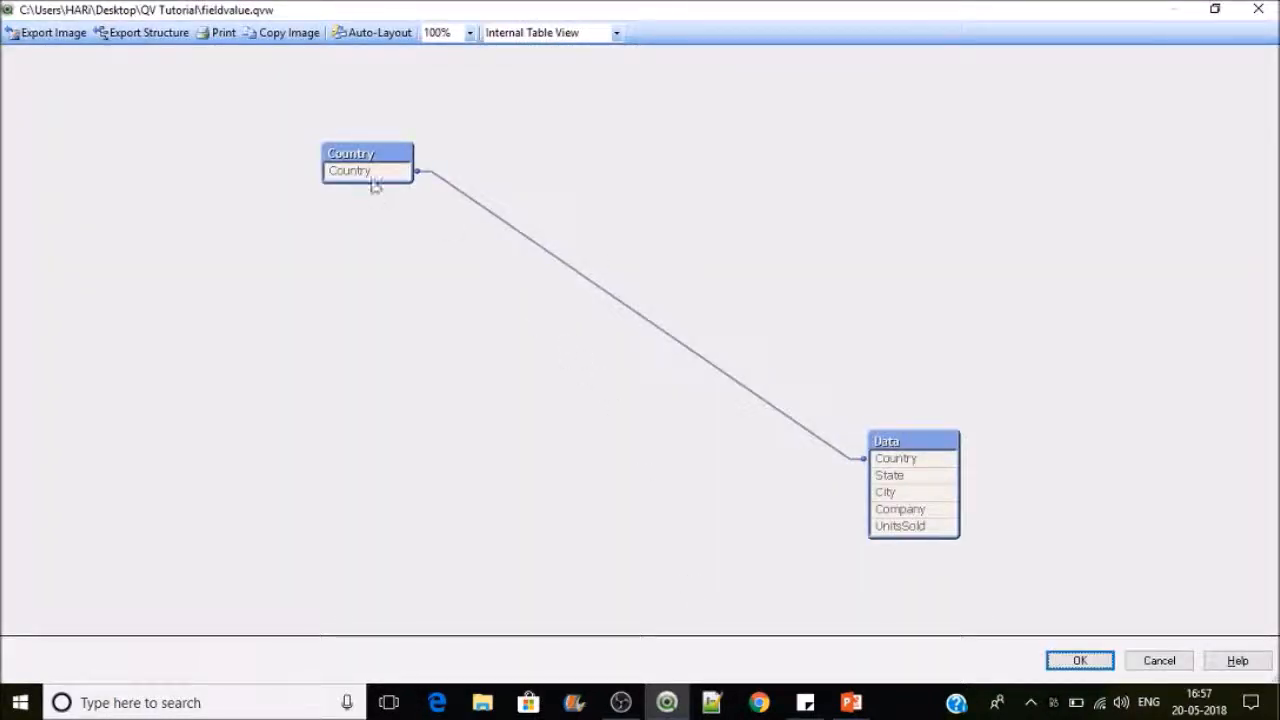
mouse_move(355, 170)
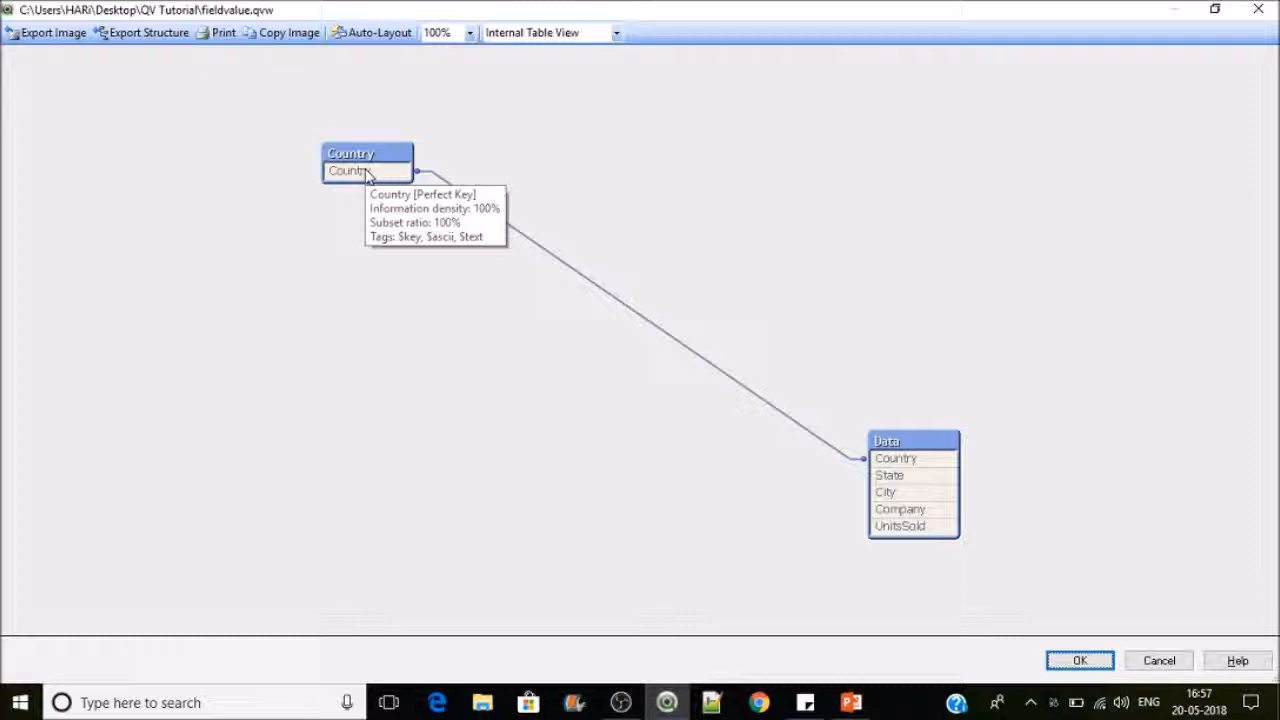
mouse_move(390, 197)
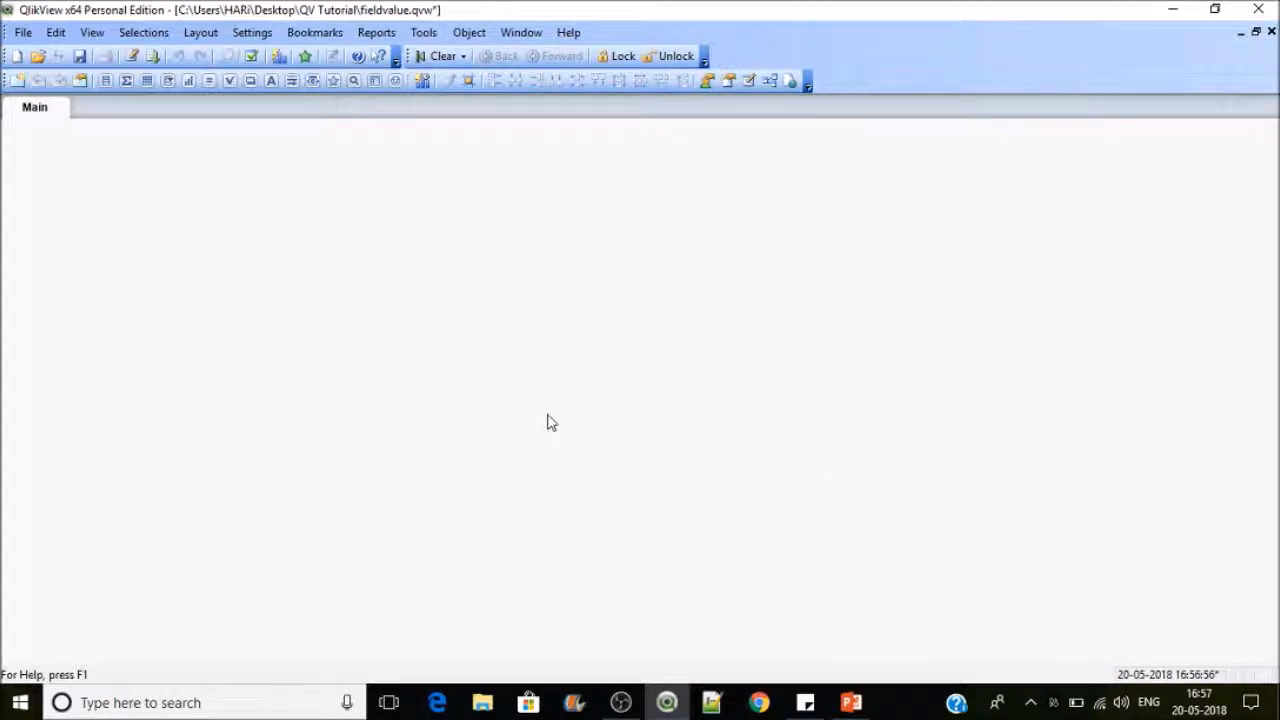
mouse_move(267, 289)
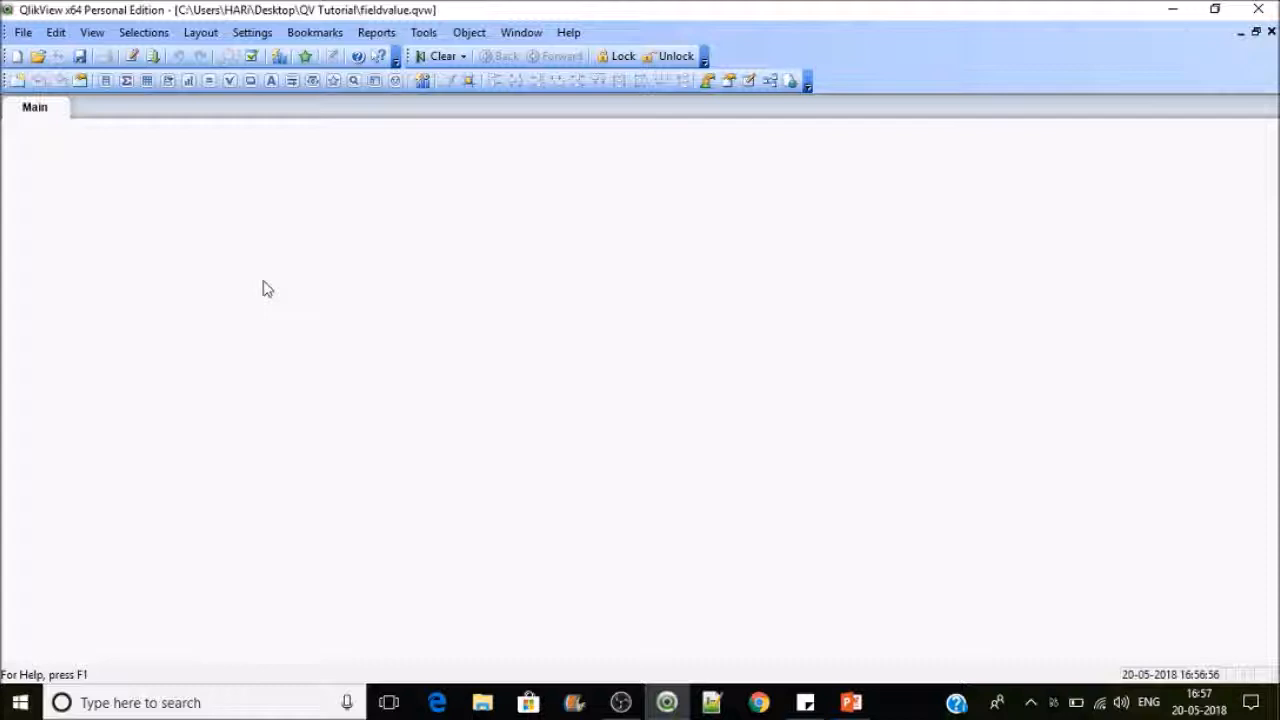
mouse_move(197, 197)
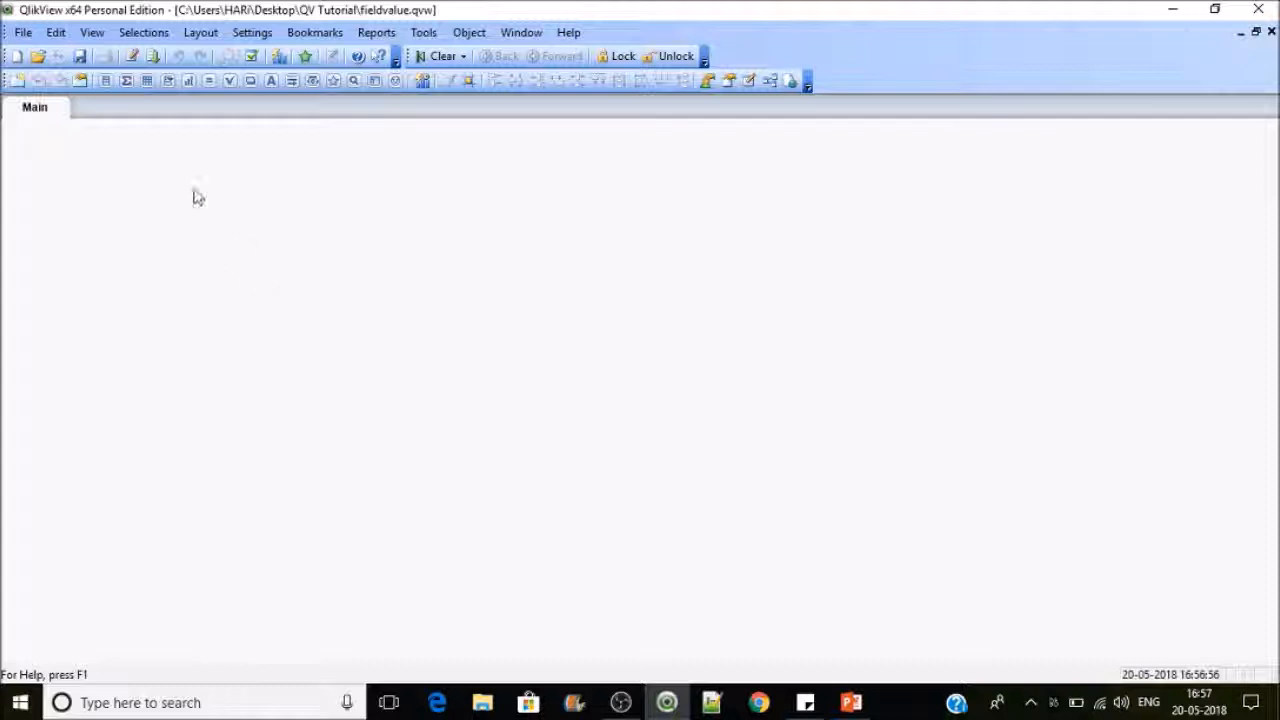